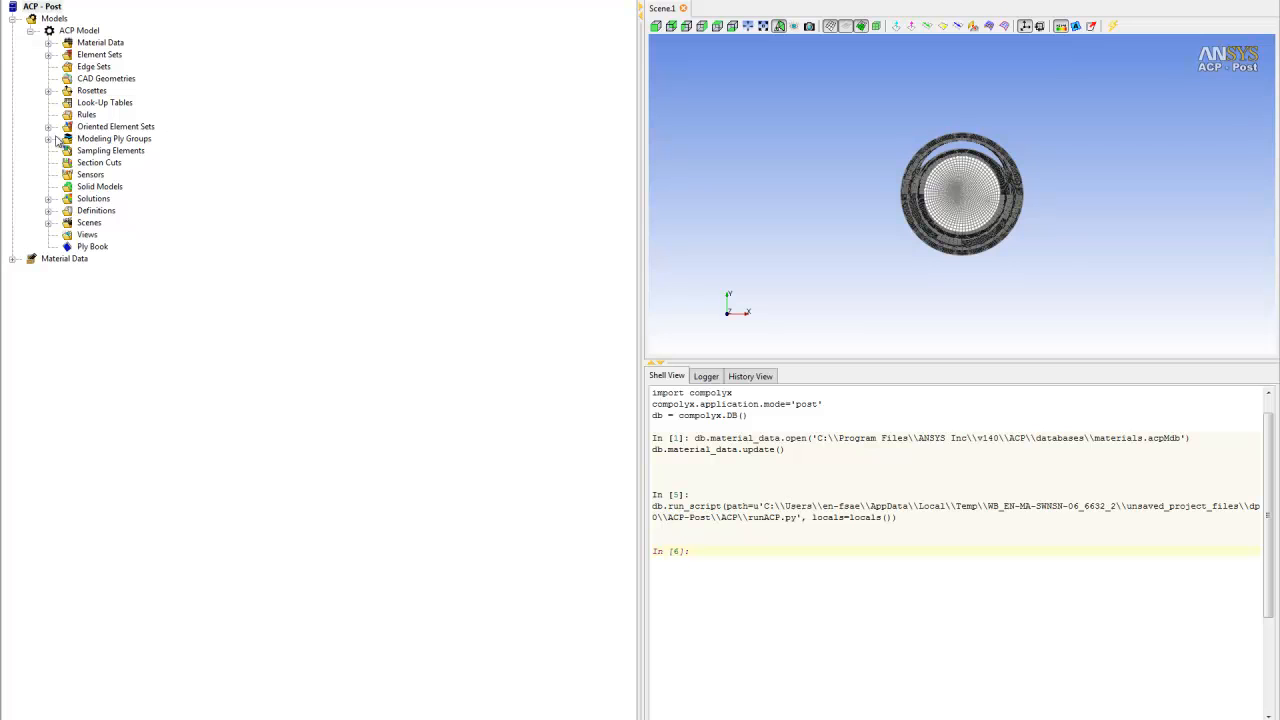
{"action": "mouse_move", "coordinate": [97, 148]}
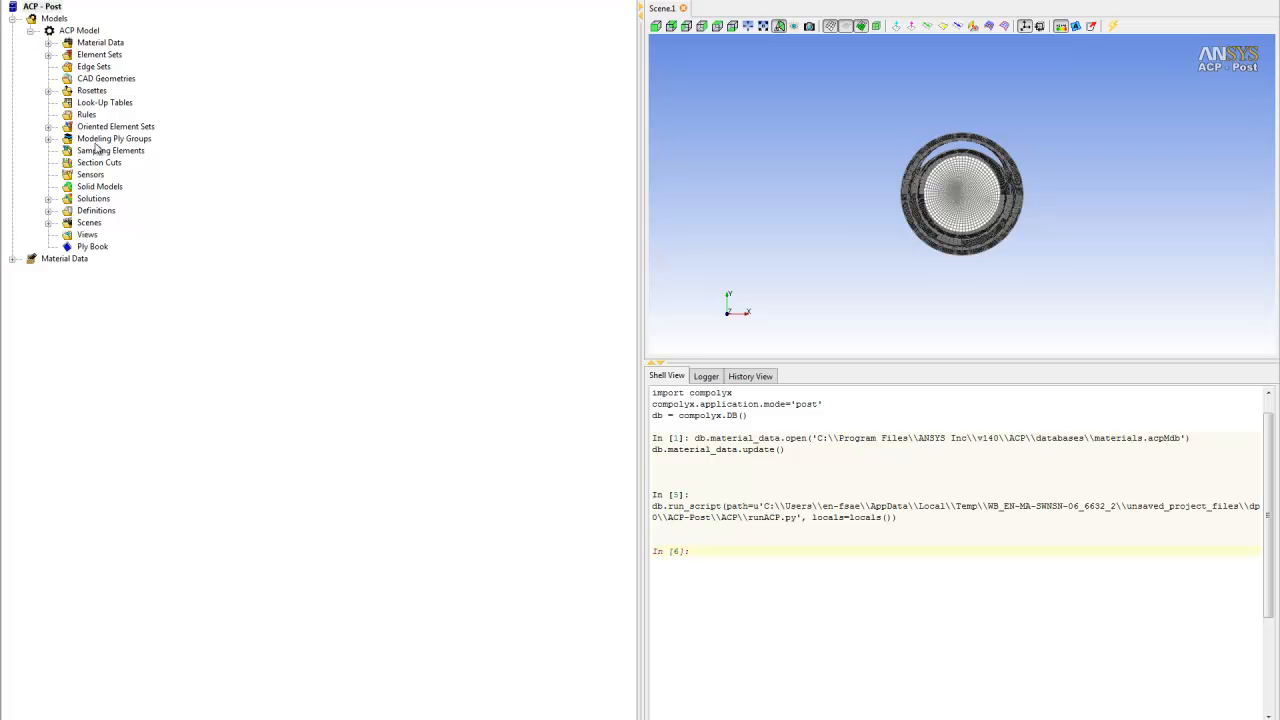
{"action": "mouse_move", "coordinate": [65, 226]}
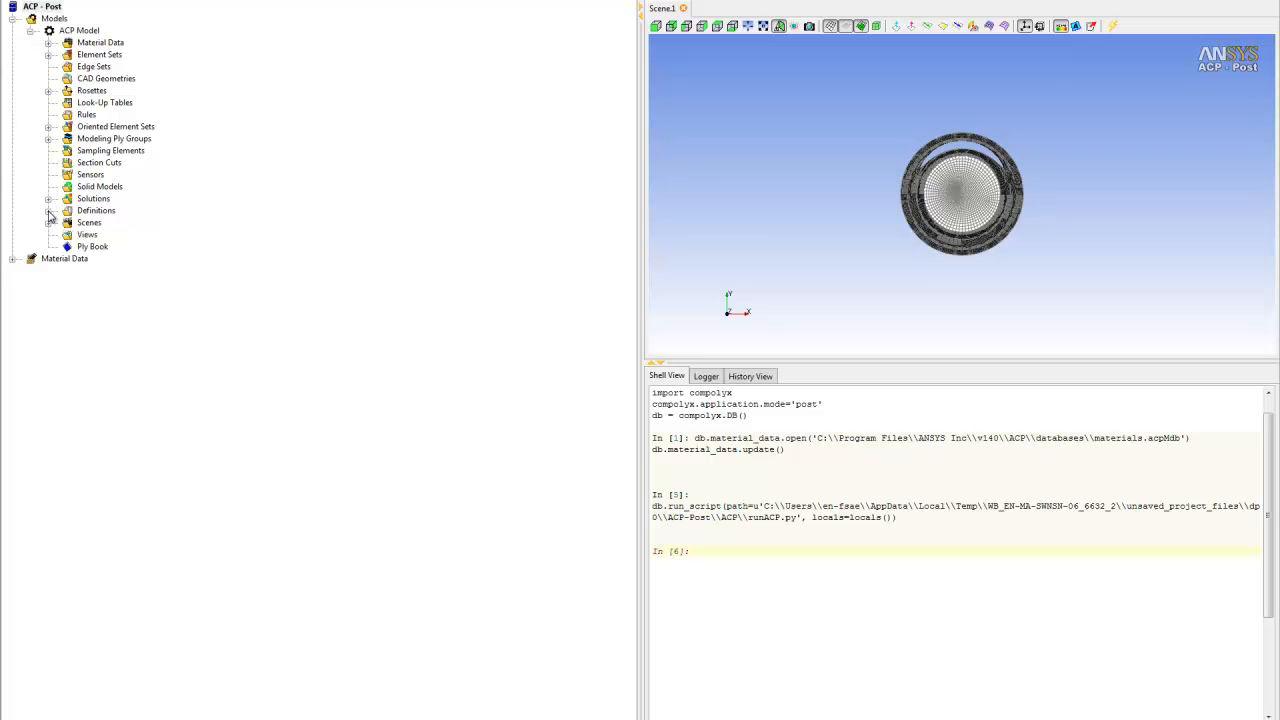
Expand Solutions and Definitions to reveal Solution 1 and the Angle-to-Stress result definitions.
{"action": "left_click", "coordinate": [49, 198]}
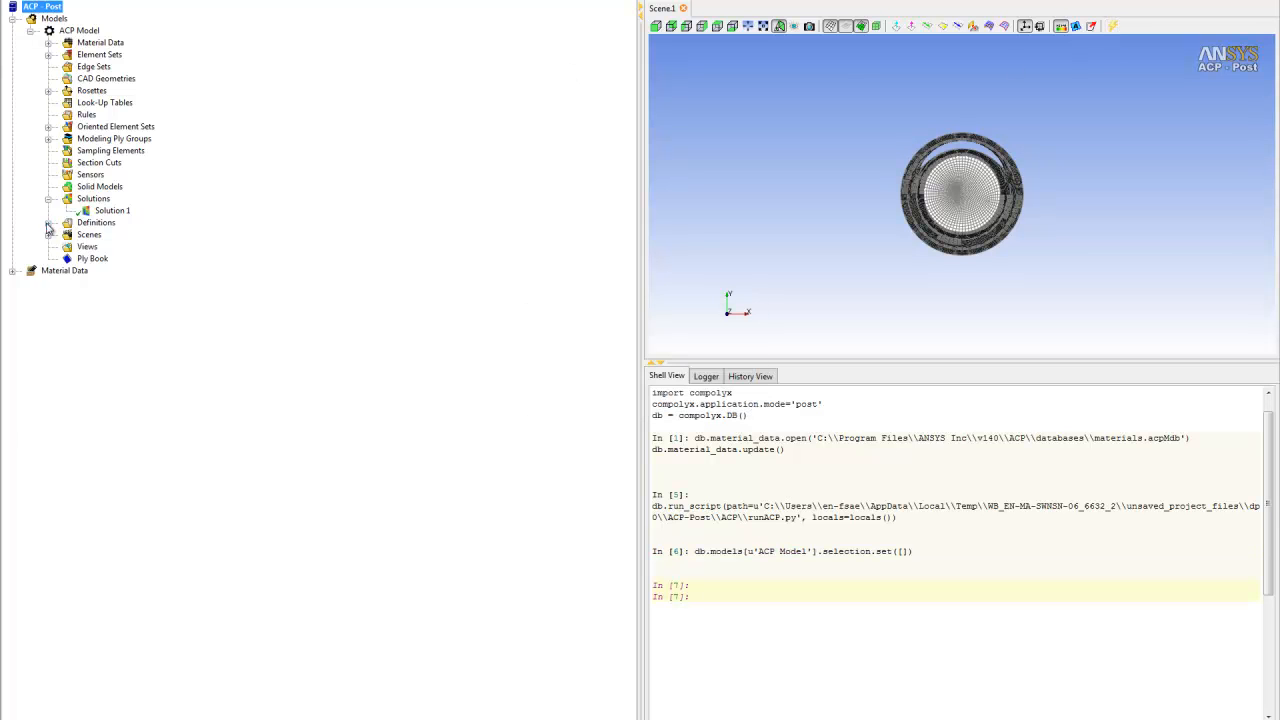
{"action": "left_click", "coordinate": [48, 222]}
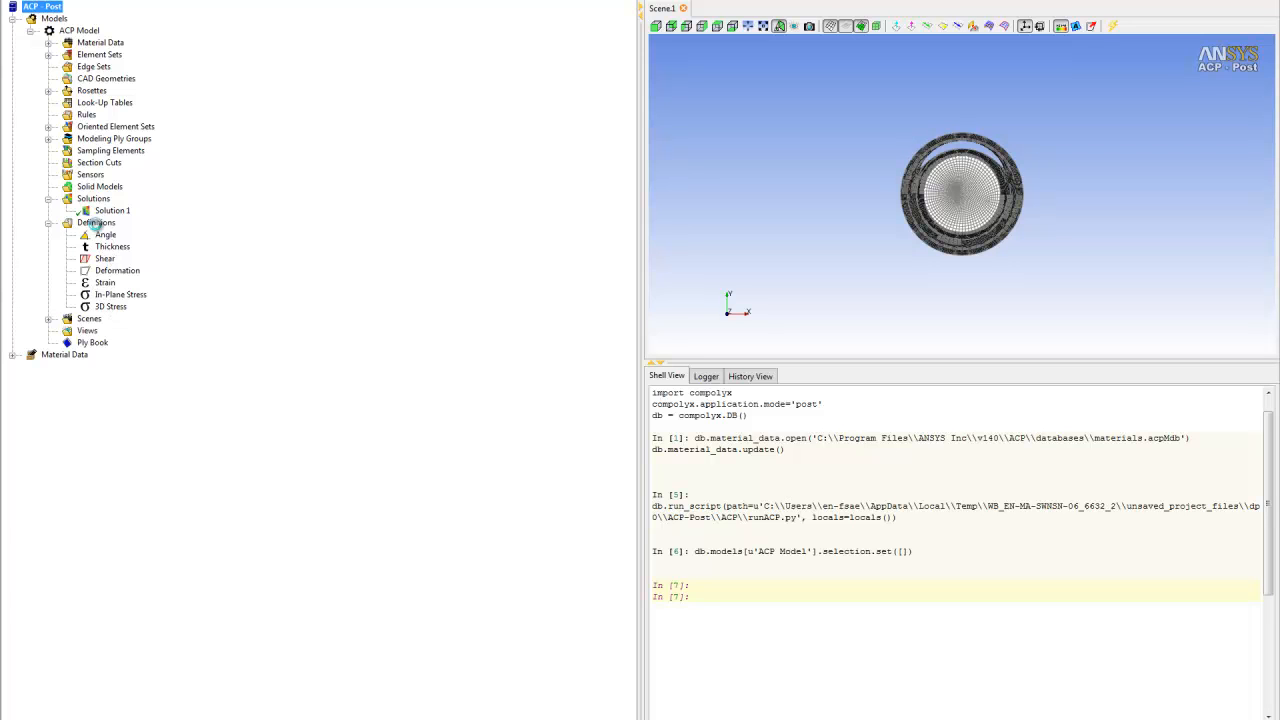
Add failure criteria definition FailureCriteria.1 with Tsai-Wu and Core Failure enabled.
{"action": "right_click", "coordinate": [96, 222]}
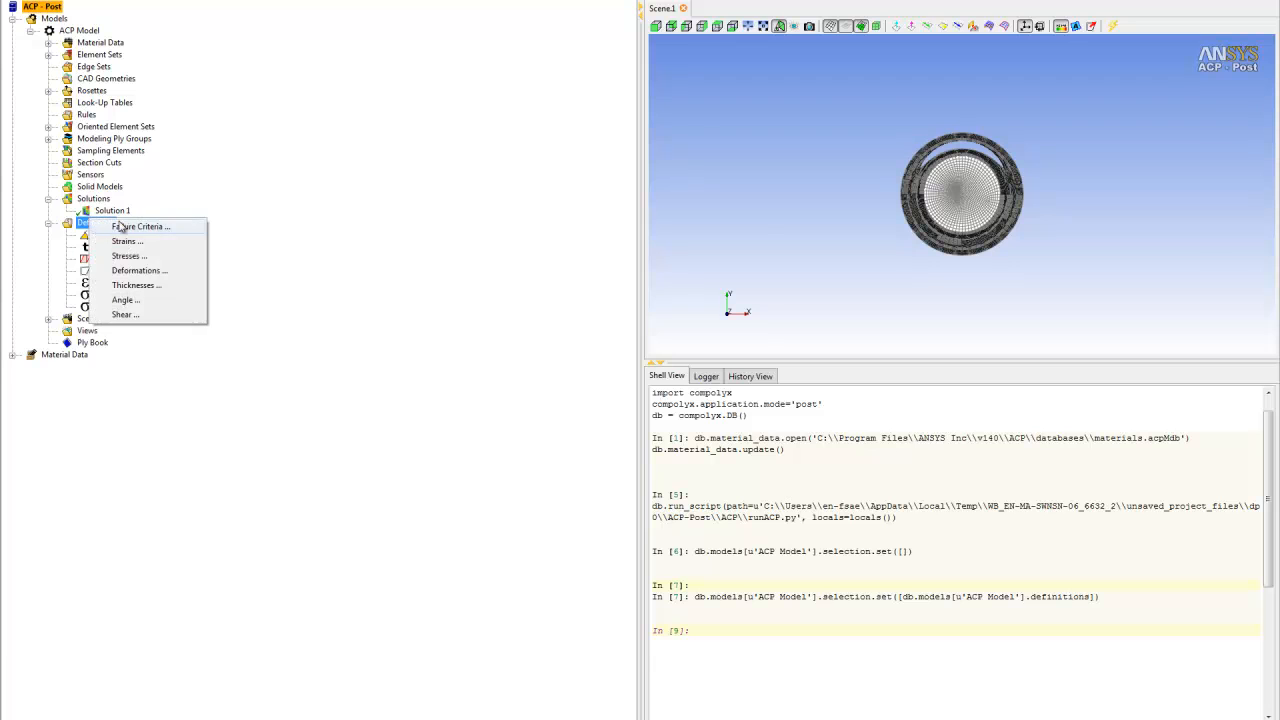
{"action": "left_click", "coordinate": [141, 226]}
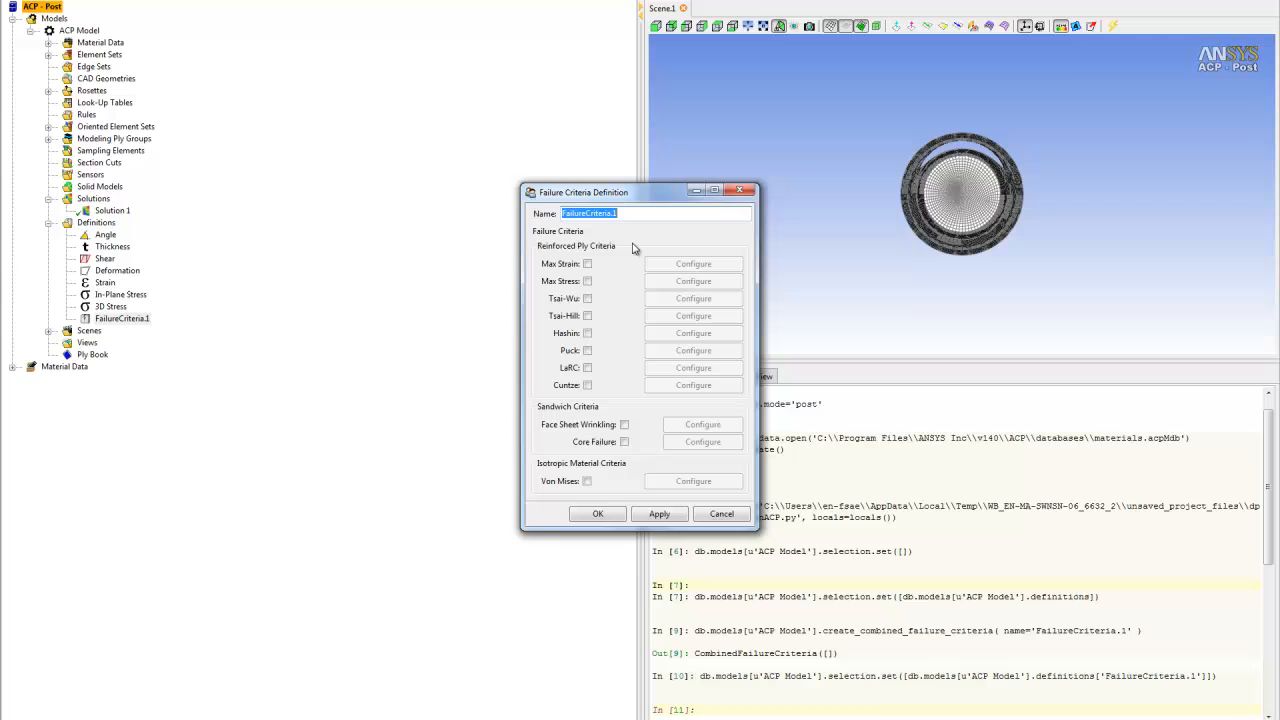
{"action": "mouse_move", "coordinate": [621, 248]}
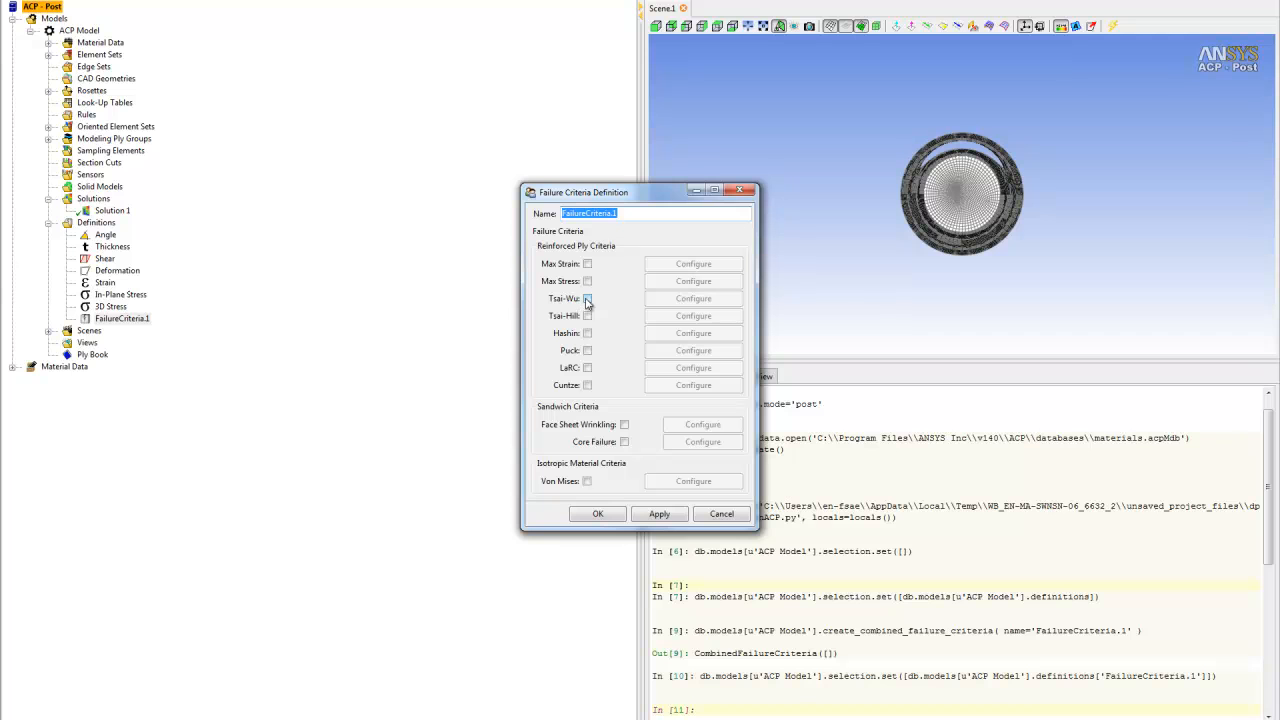
{"action": "left_click", "coordinate": [588, 298]}
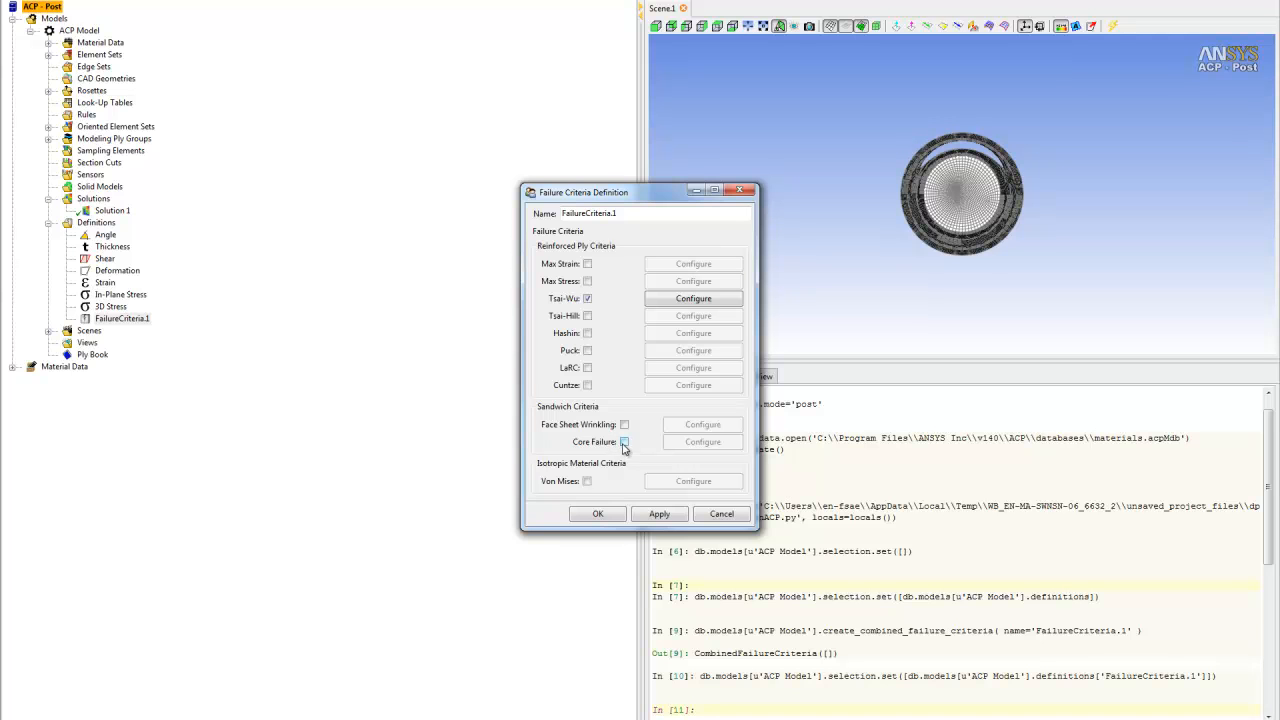
{"action": "left_click", "coordinate": [624, 442]}
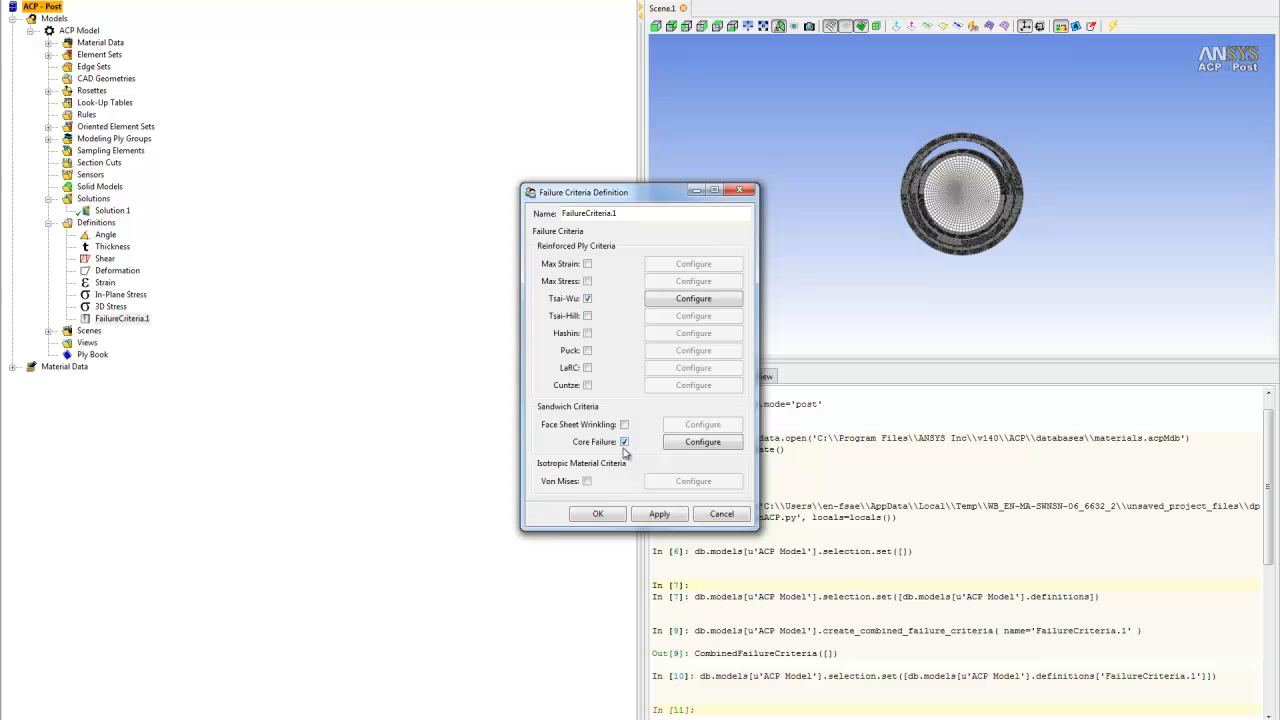
{"action": "left_click", "coordinate": [597, 513]}
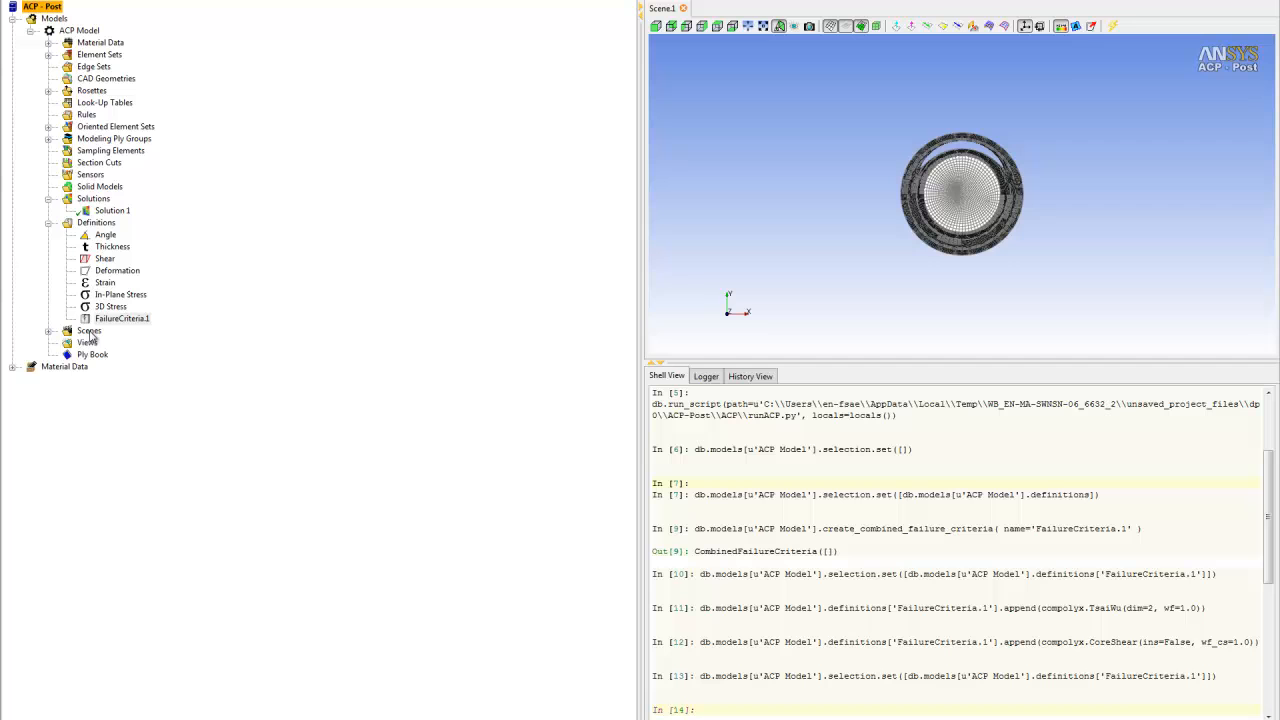
{"action": "mouse_move", "coordinate": [88, 341]}
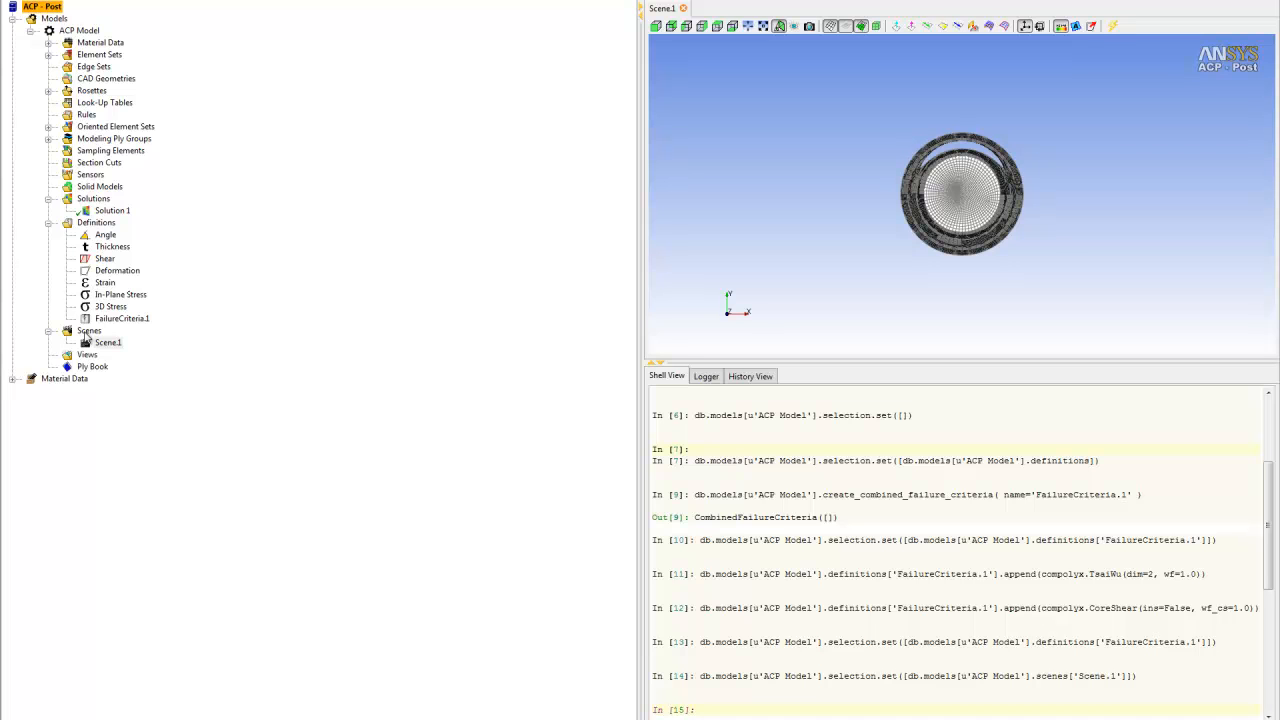
Create Scene.2 from the Scenes folder's context menu.
{"action": "left_click", "coordinate": [89, 330]}
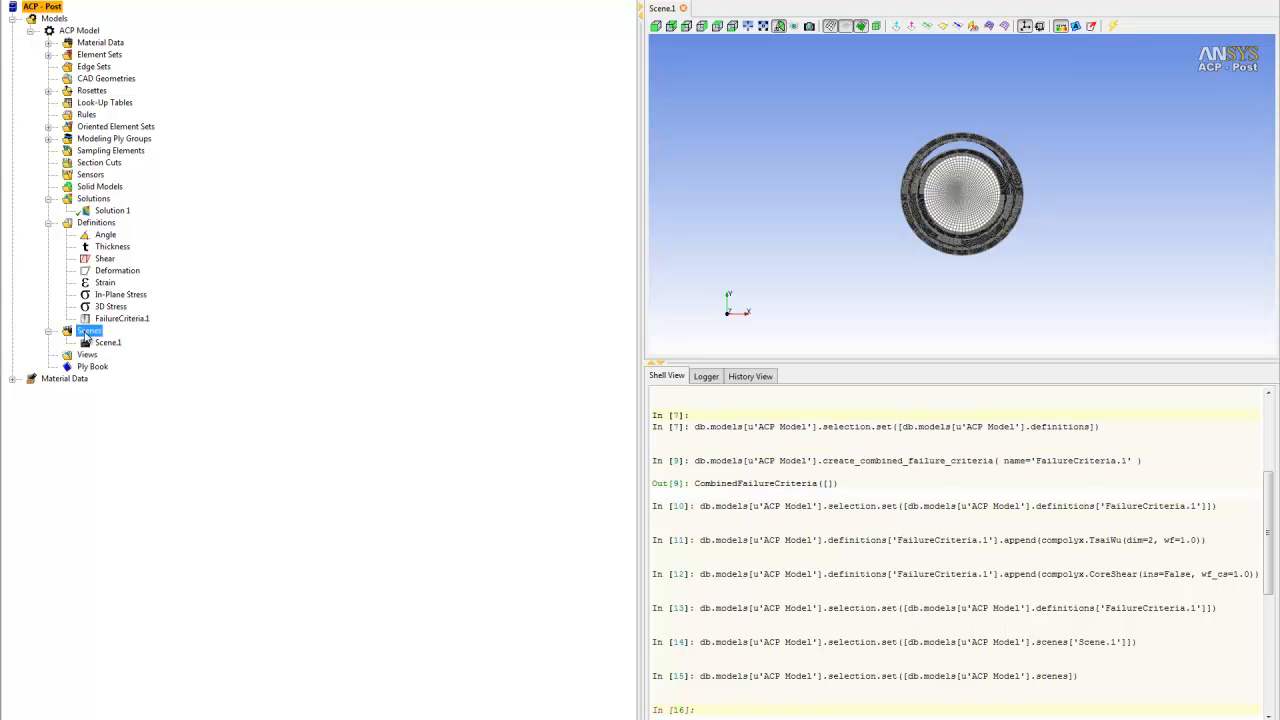
{"action": "right_click", "coordinate": [89, 330]}
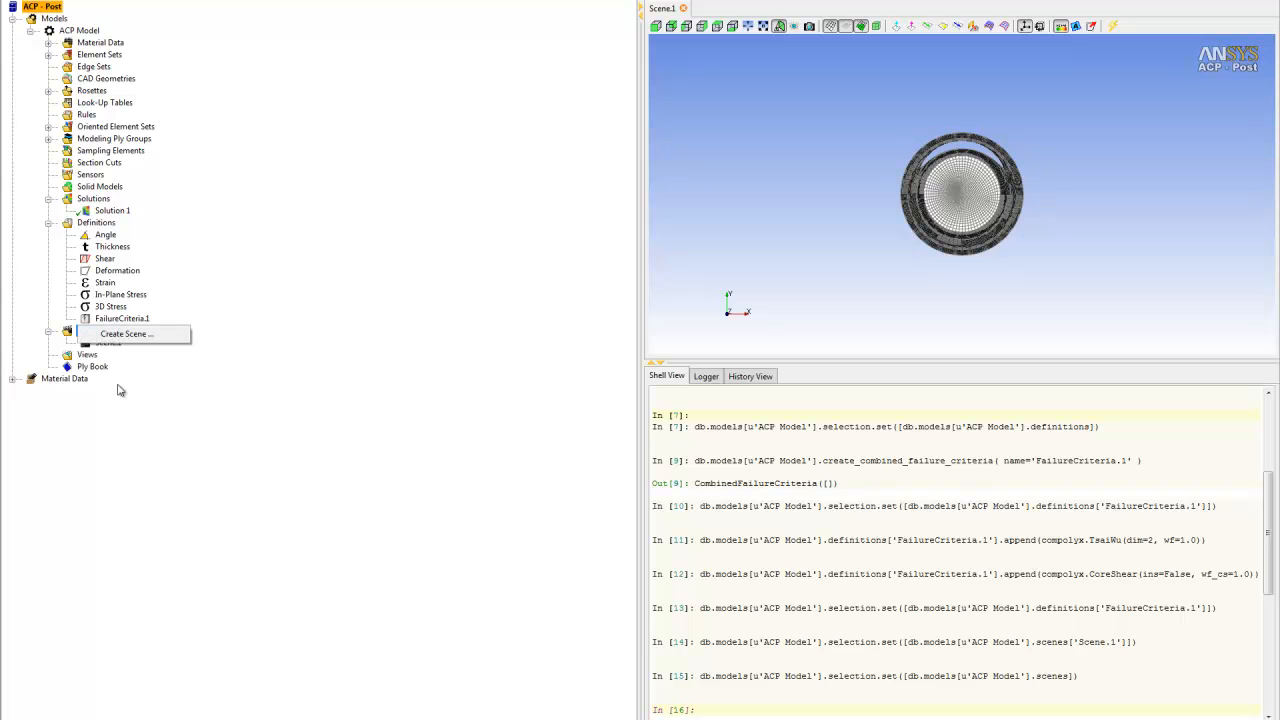
{"action": "left_click", "coordinate": [125, 333]}
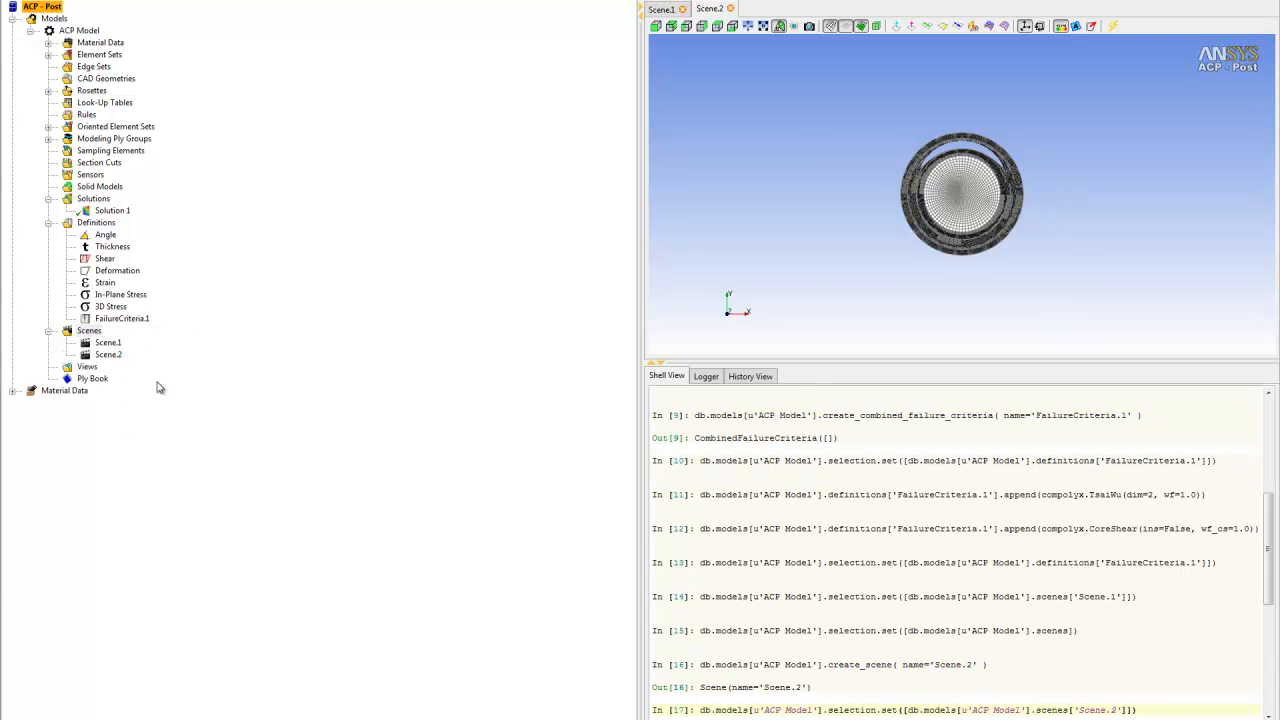
Rename Scene.2 to In-stress, base it on Solution 1 and enable deformed display.
{"action": "double_click", "coordinate": [108, 354]}
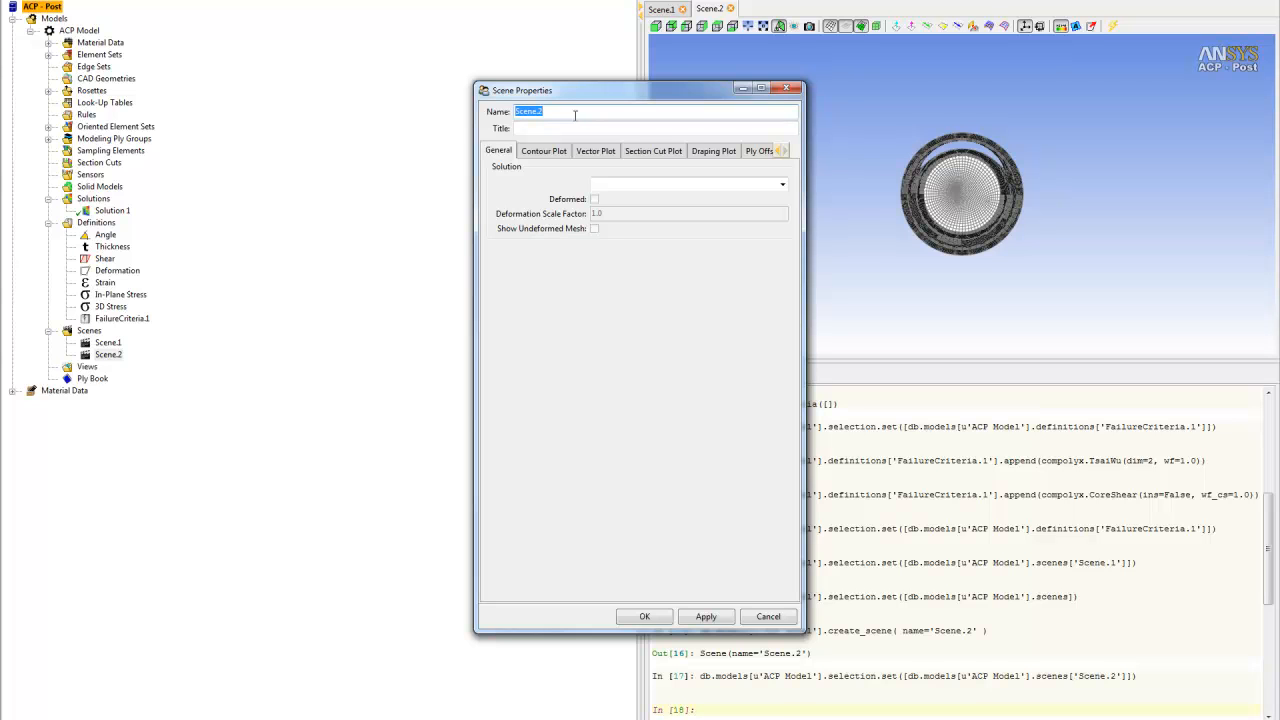
{"action": "type", "text": "in-"}
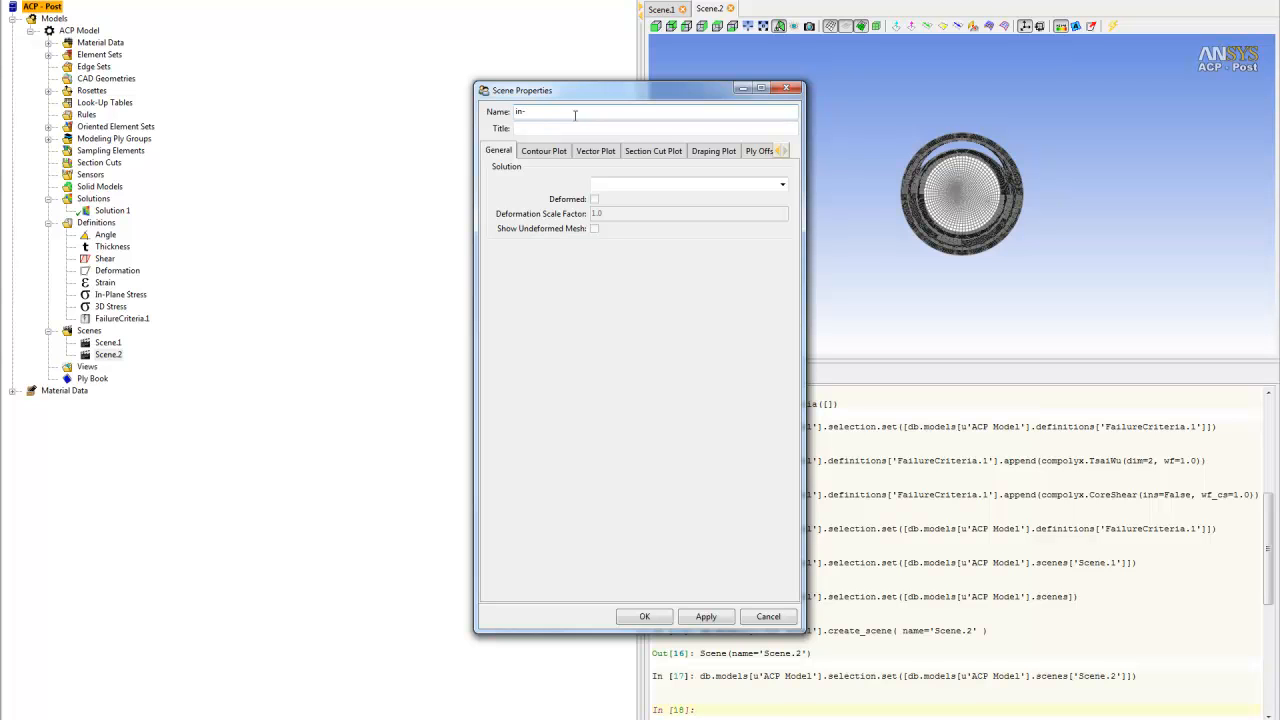
{"action": "type", "text": "stress"}
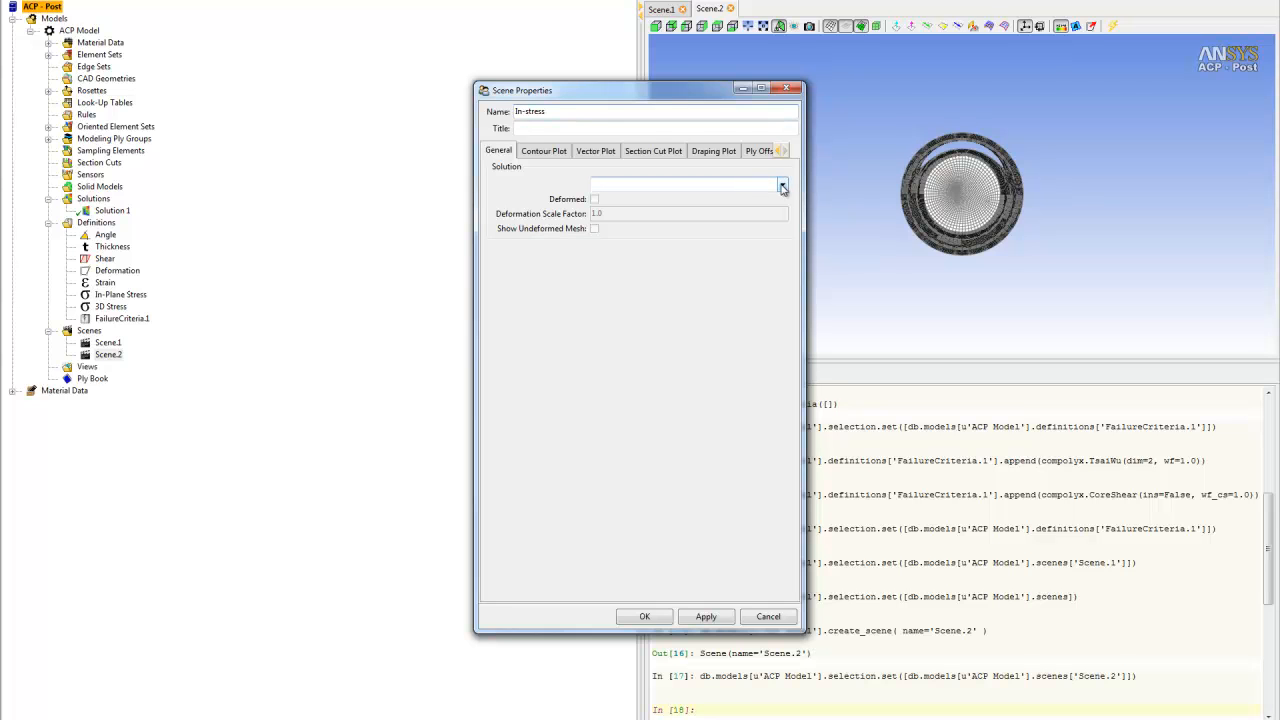
{"action": "left_click", "coordinate": [783, 187]}
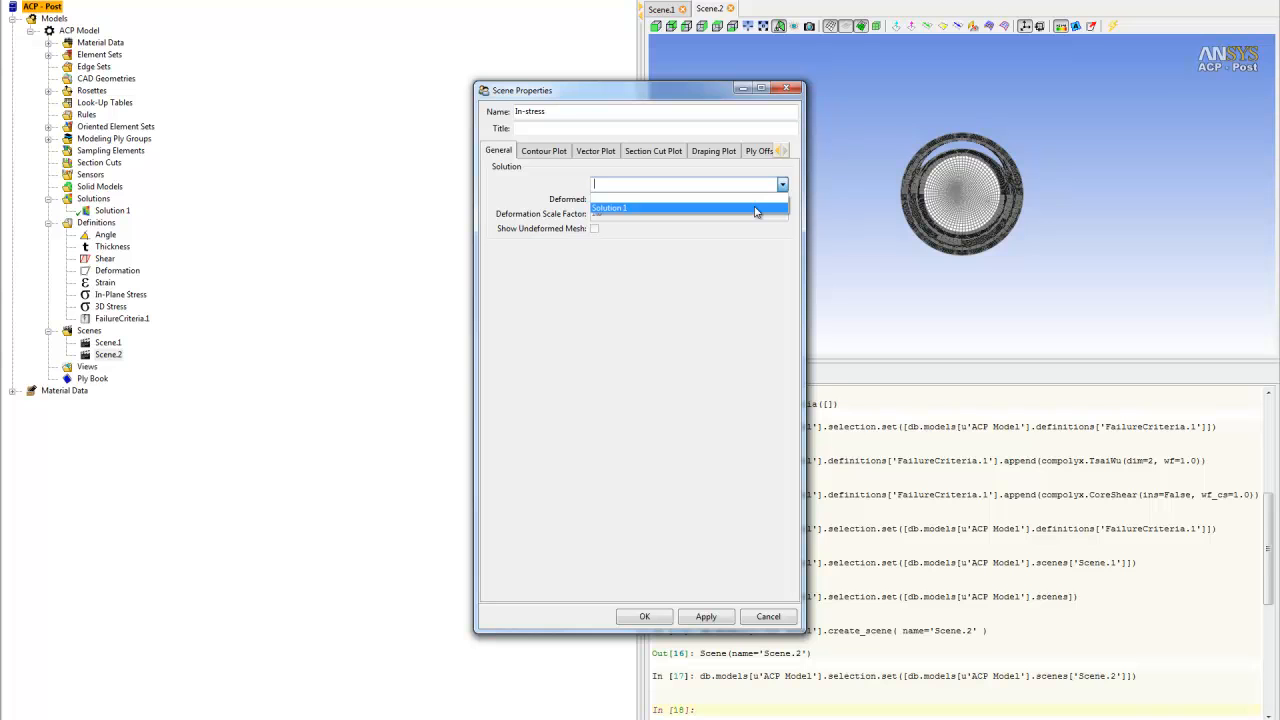
{"action": "left_click", "coordinate": [610, 208]}
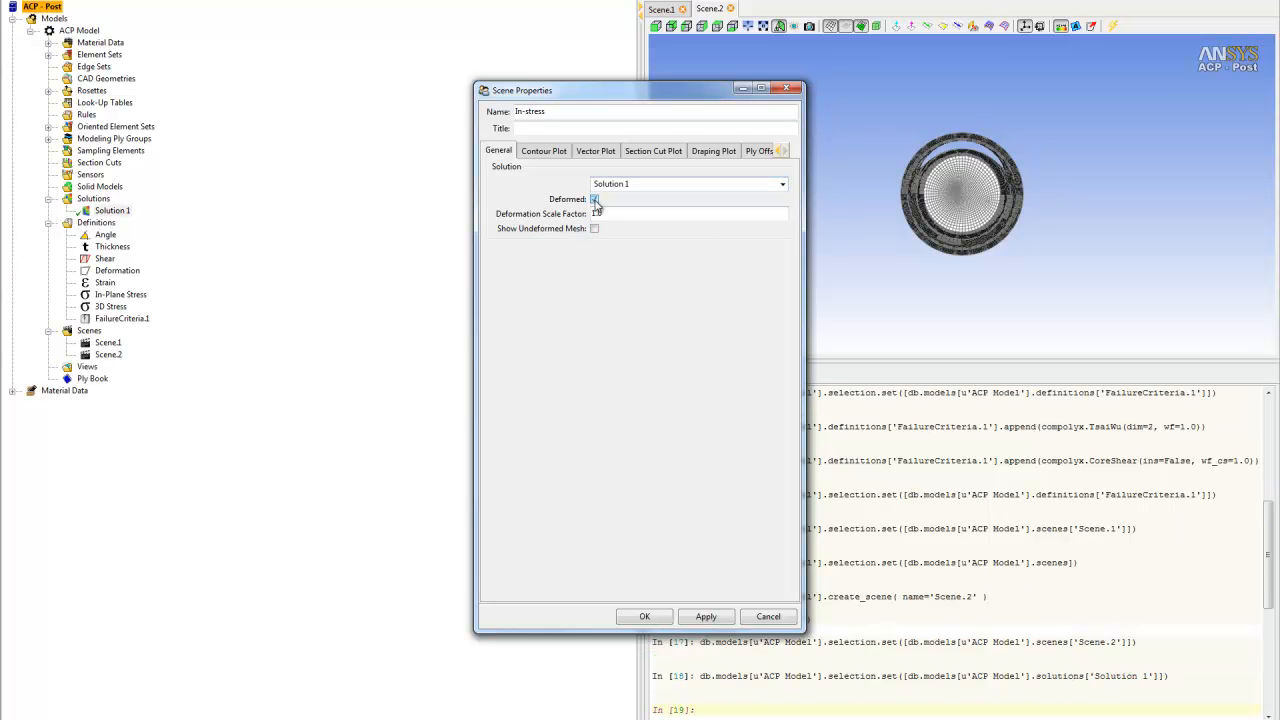
{"action": "left_click", "coordinate": [594, 198]}
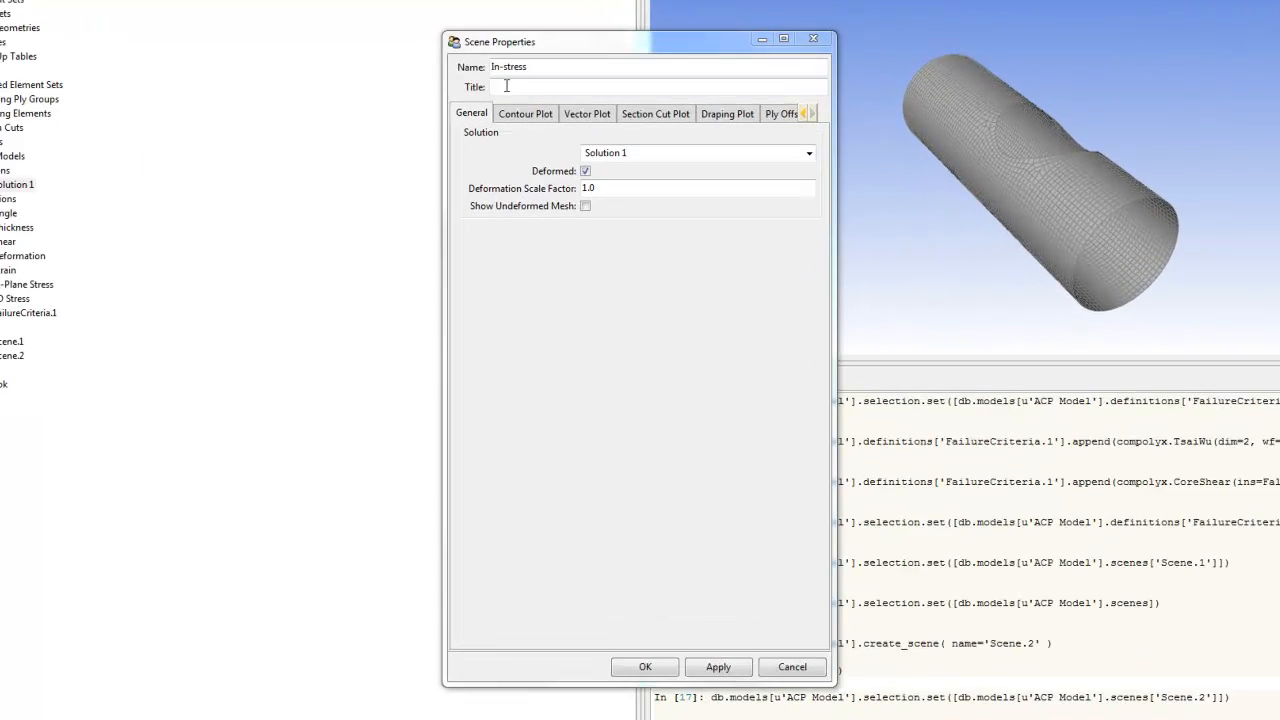
Set the In-stress contour to ply-wise In-Plane Stress, top spot, component s1.
{"action": "left_click", "coordinate": [525, 113]}
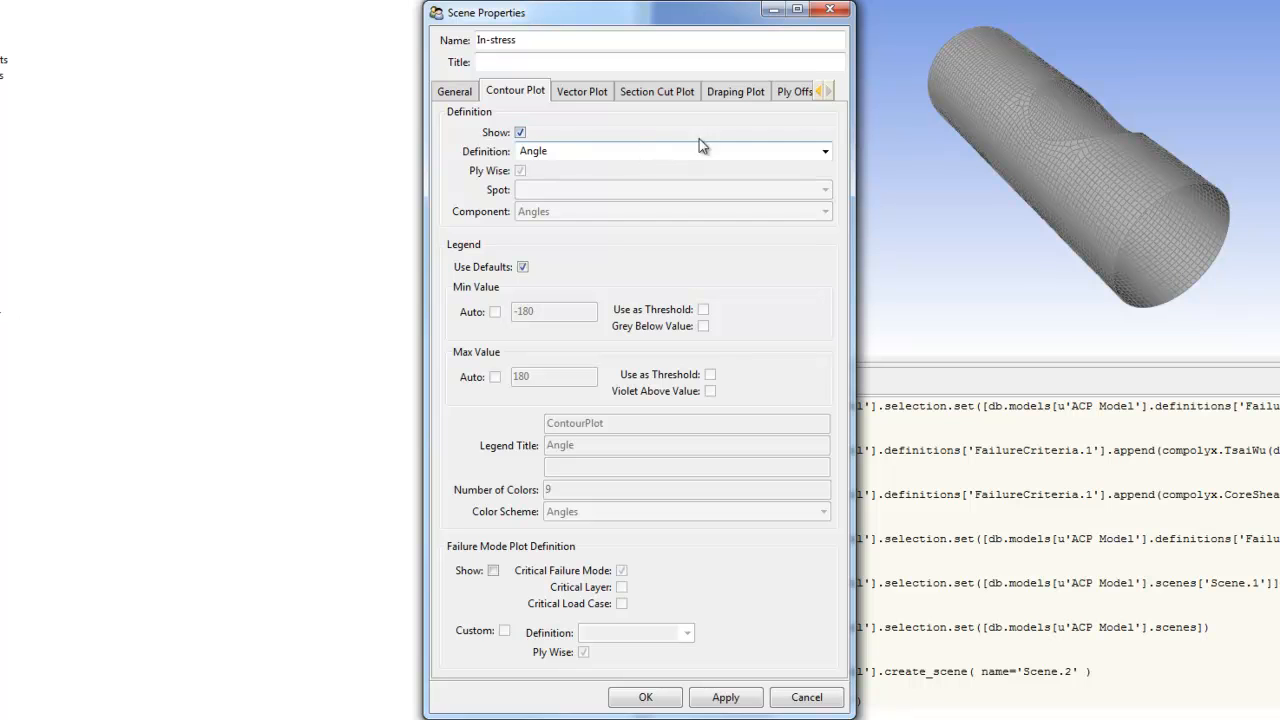
{"action": "left_click", "coordinate": [824, 151]}
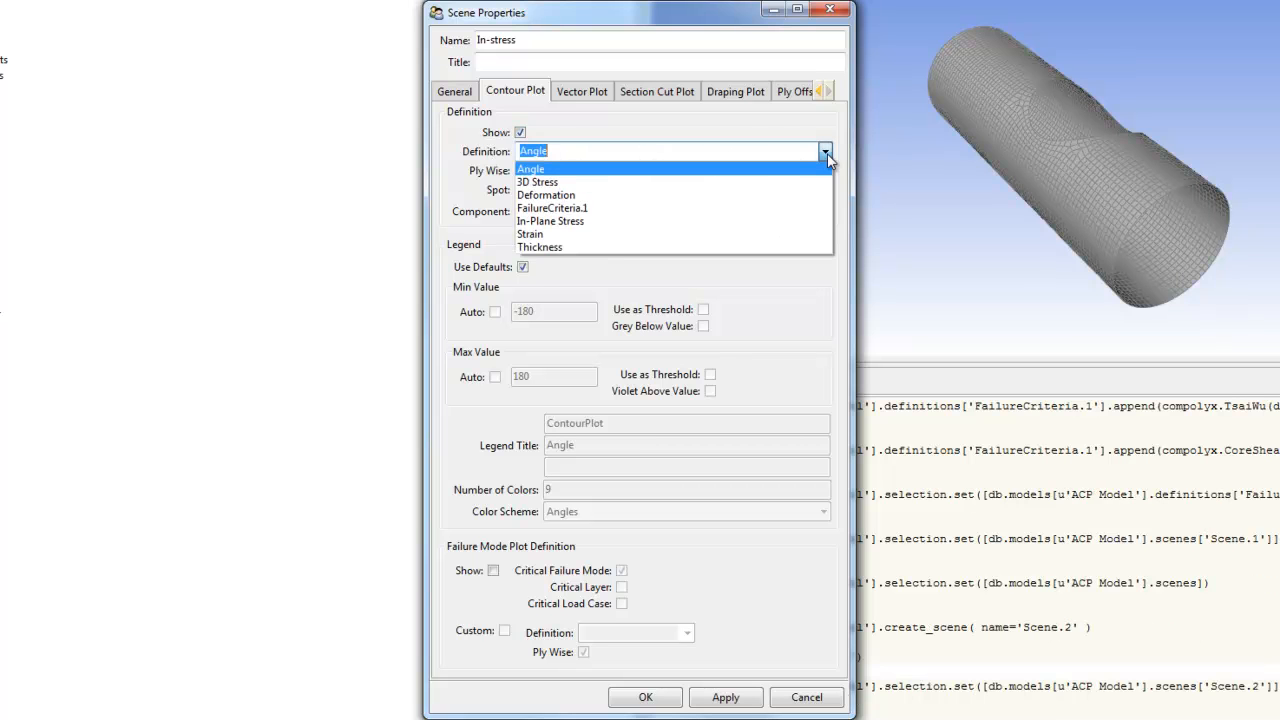
{"action": "mouse_move", "coordinate": [669, 221]}
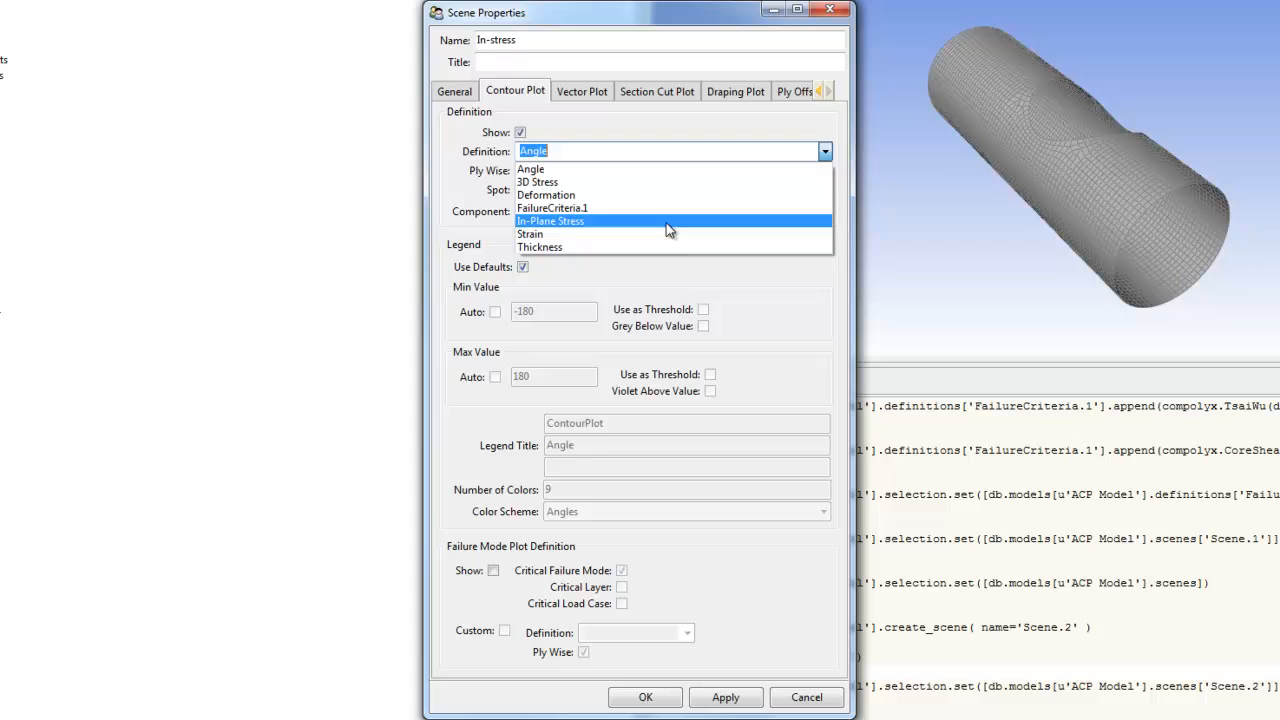
{"action": "left_click", "coordinate": [549, 221]}
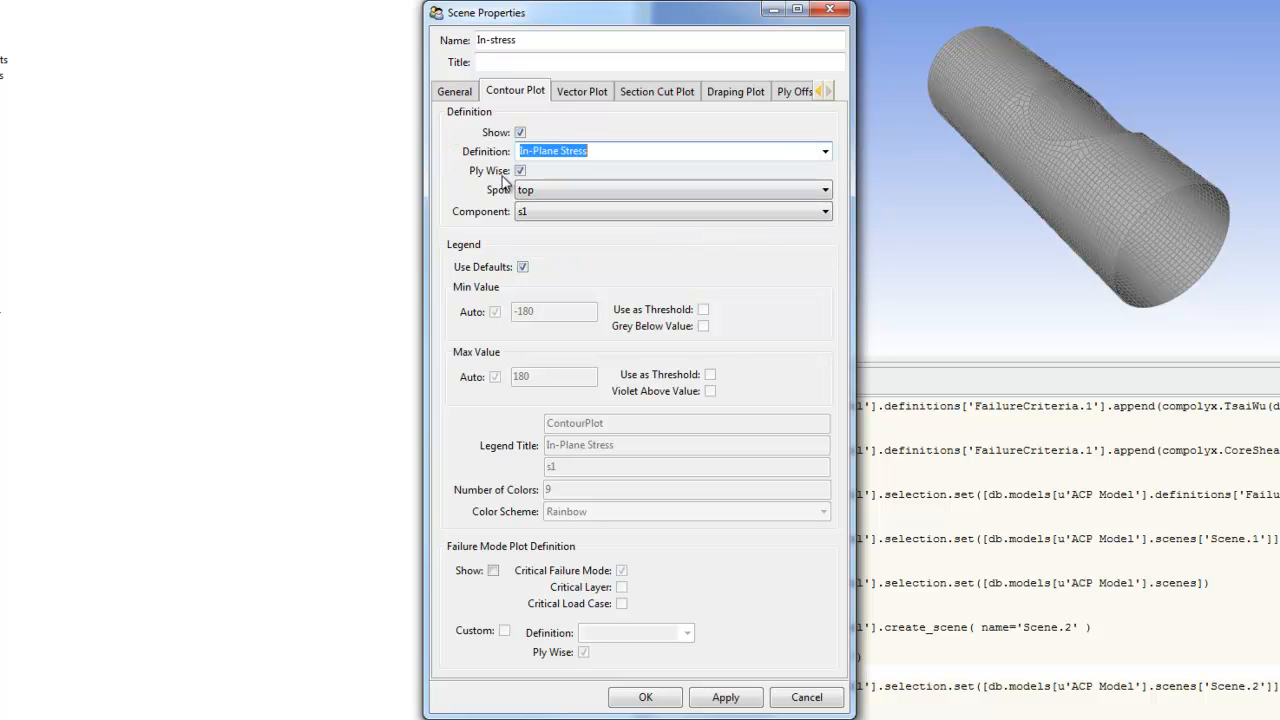
{"action": "mouse_move", "coordinate": [485, 177]}
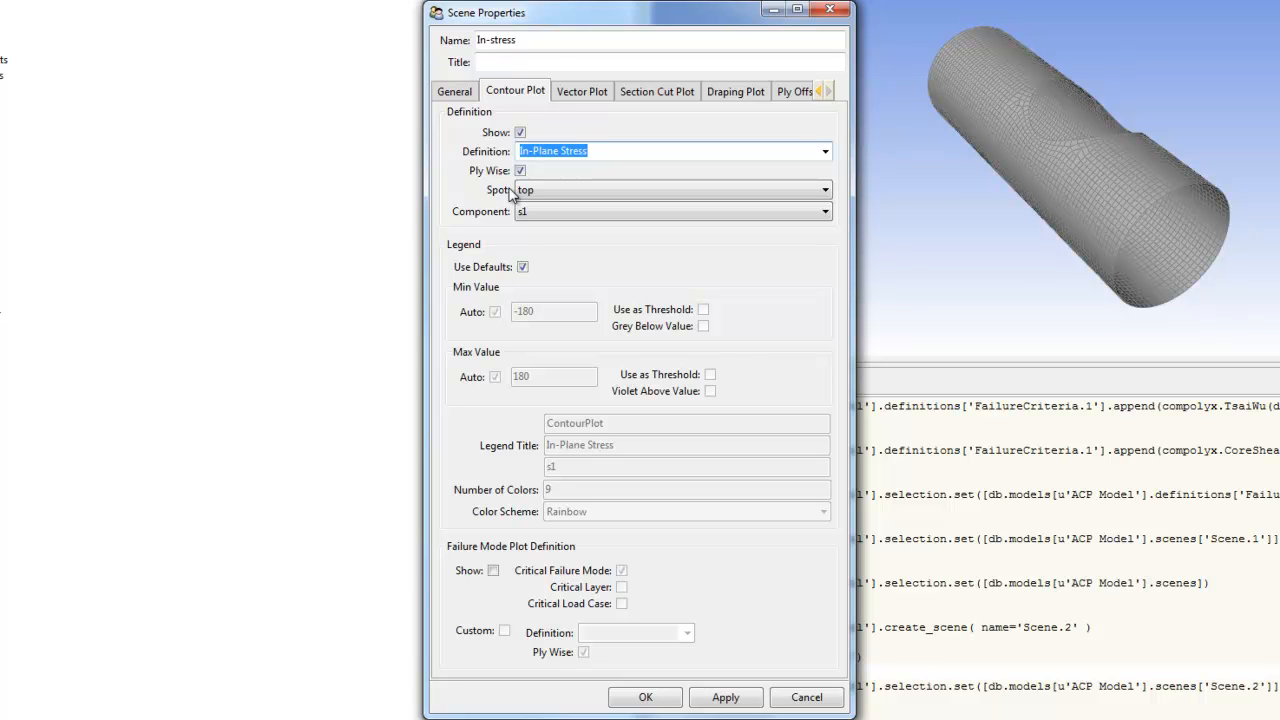
{"action": "mouse_move", "coordinate": [515, 195]}
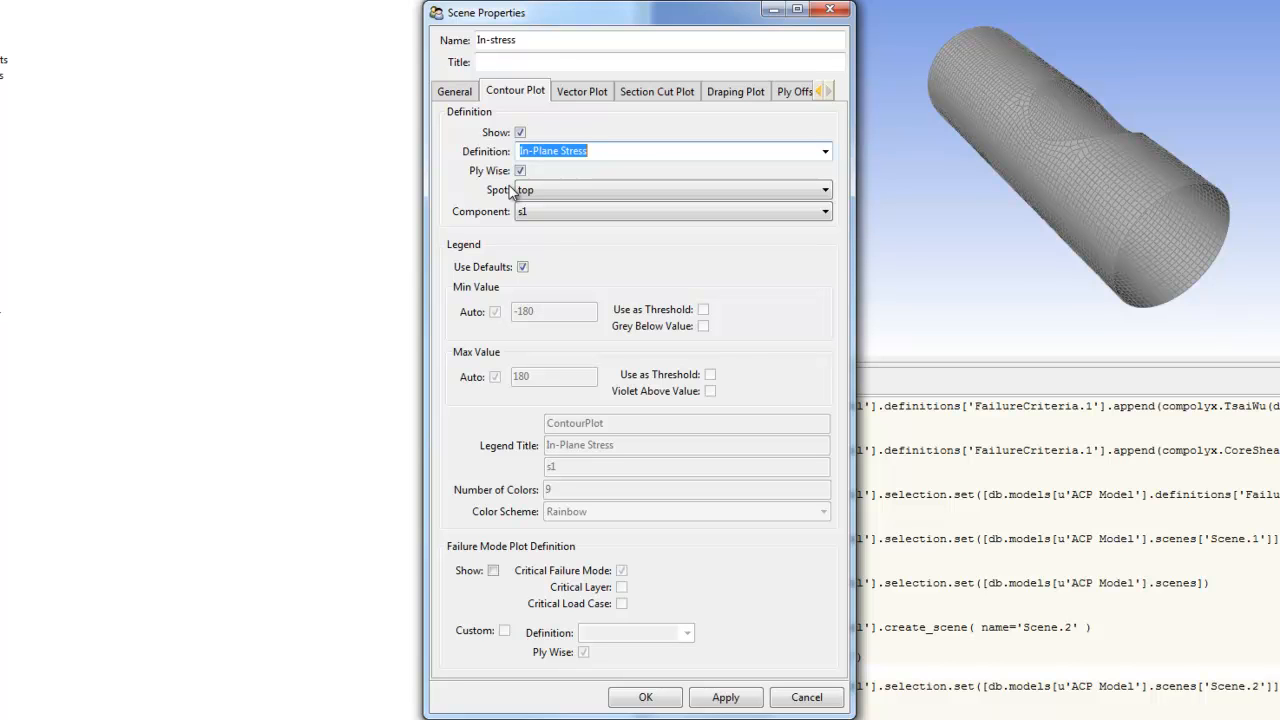
{"action": "left_click", "coordinate": [670, 190]}
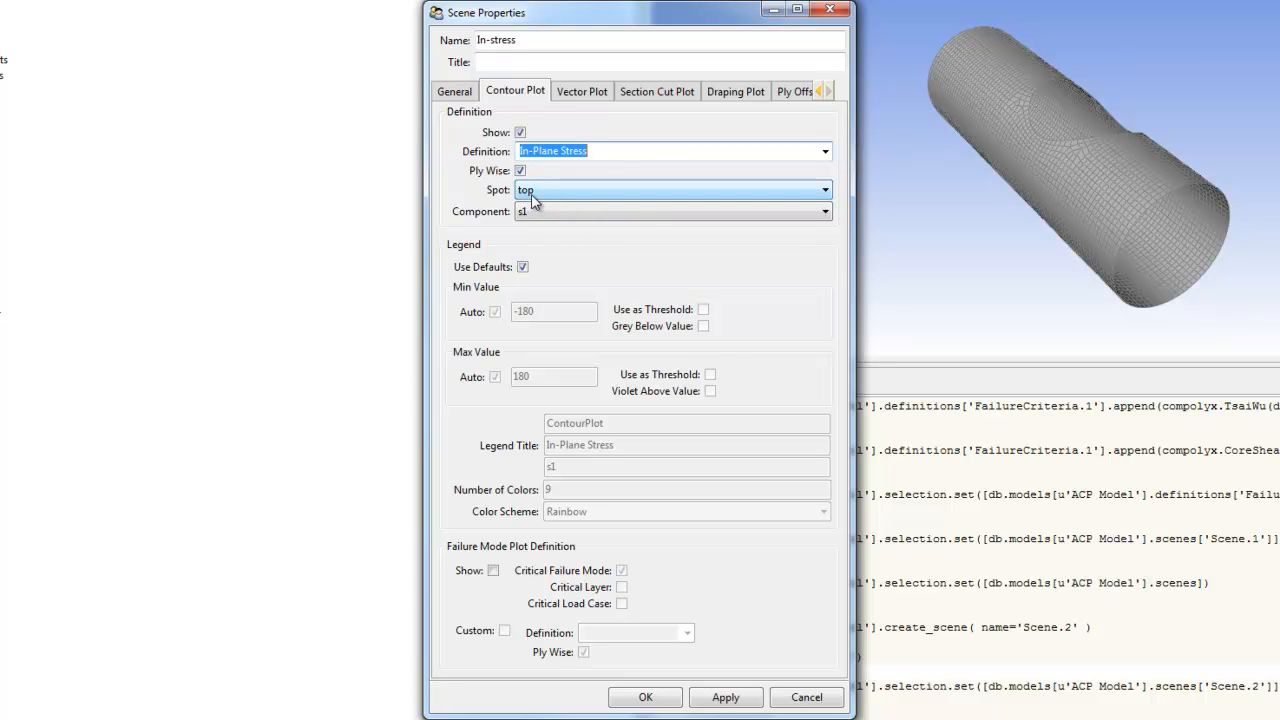
{"action": "mouse_move", "coordinate": [780, 190]}
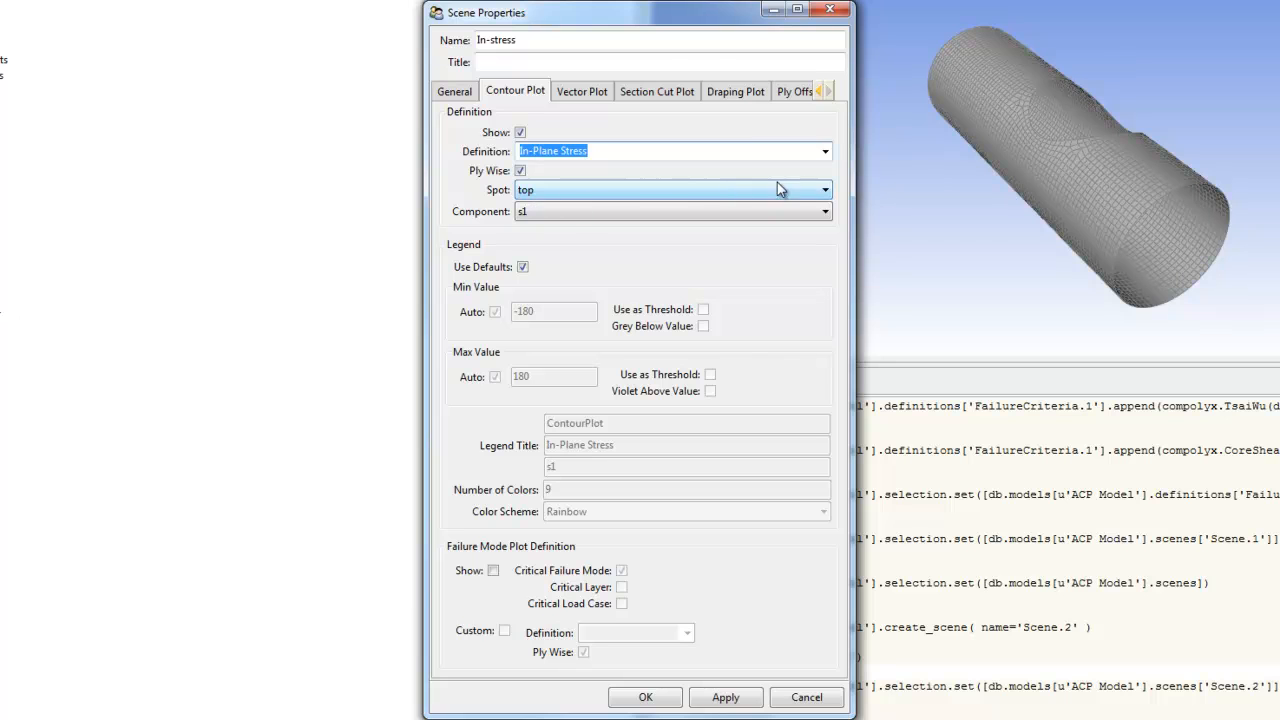
{"action": "left_click", "coordinate": [823, 190]}
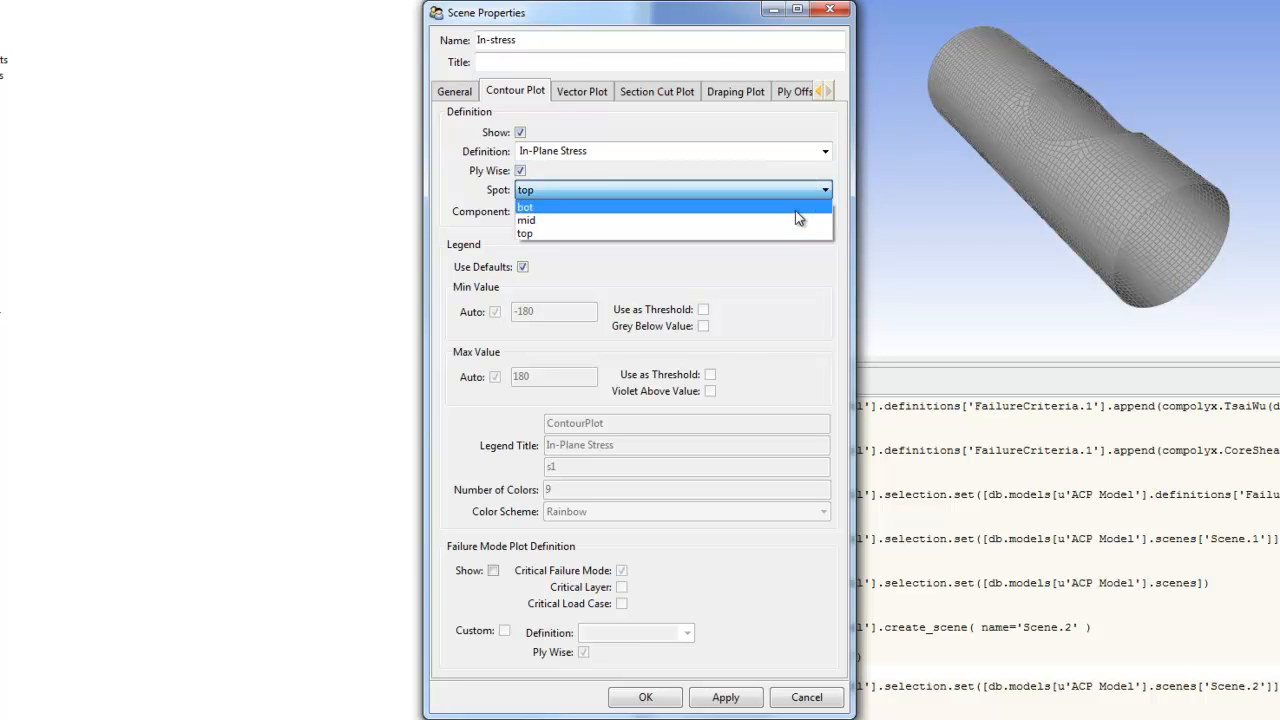
{"action": "mouse_move", "coordinate": [730, 220]}
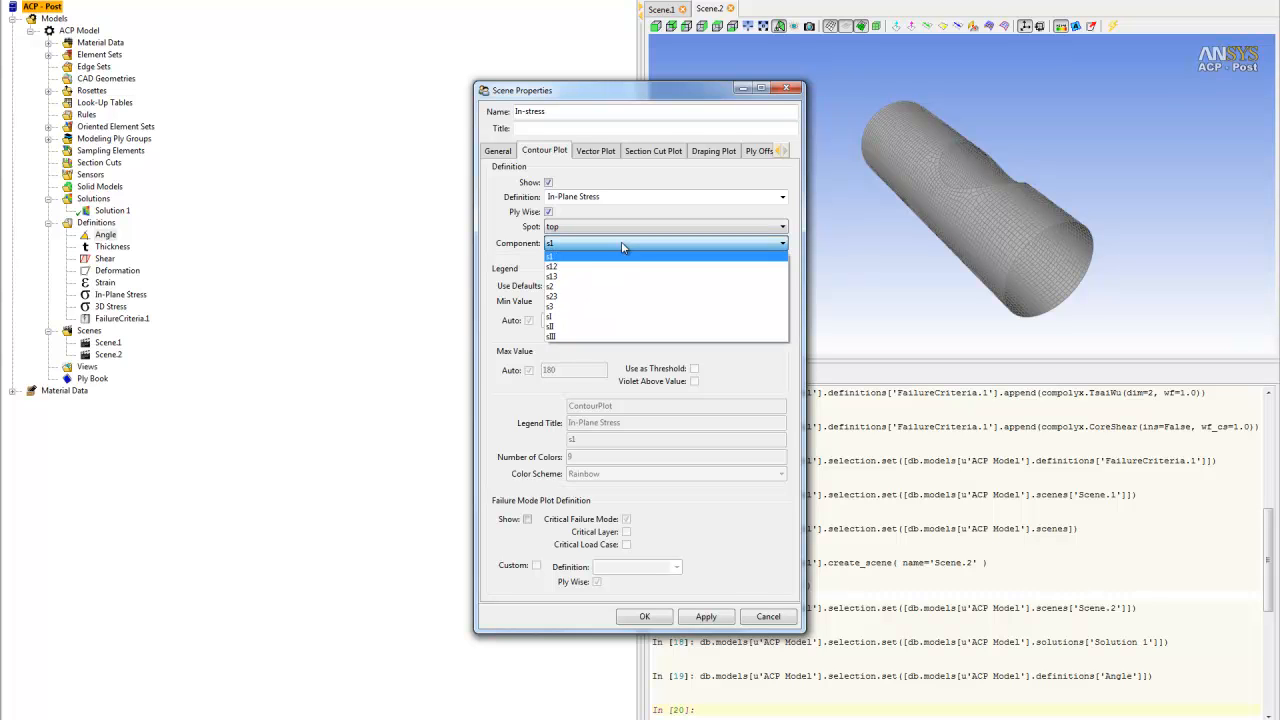
{"action": "mouse_move", "coordinate": [562, 290]}
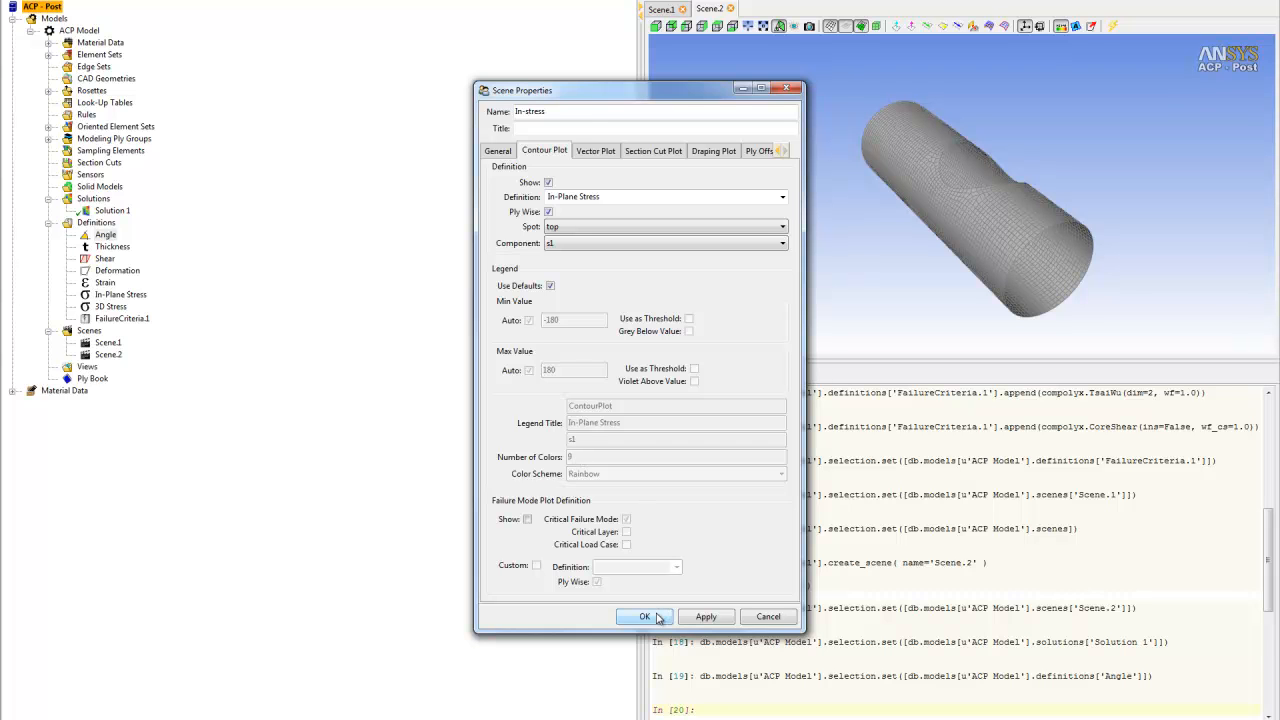
Confirm the In-stress scene and expand Front > ModelingPly.2 to list its plies.
{"action": "left_click", "coordinate": [644, 616]}
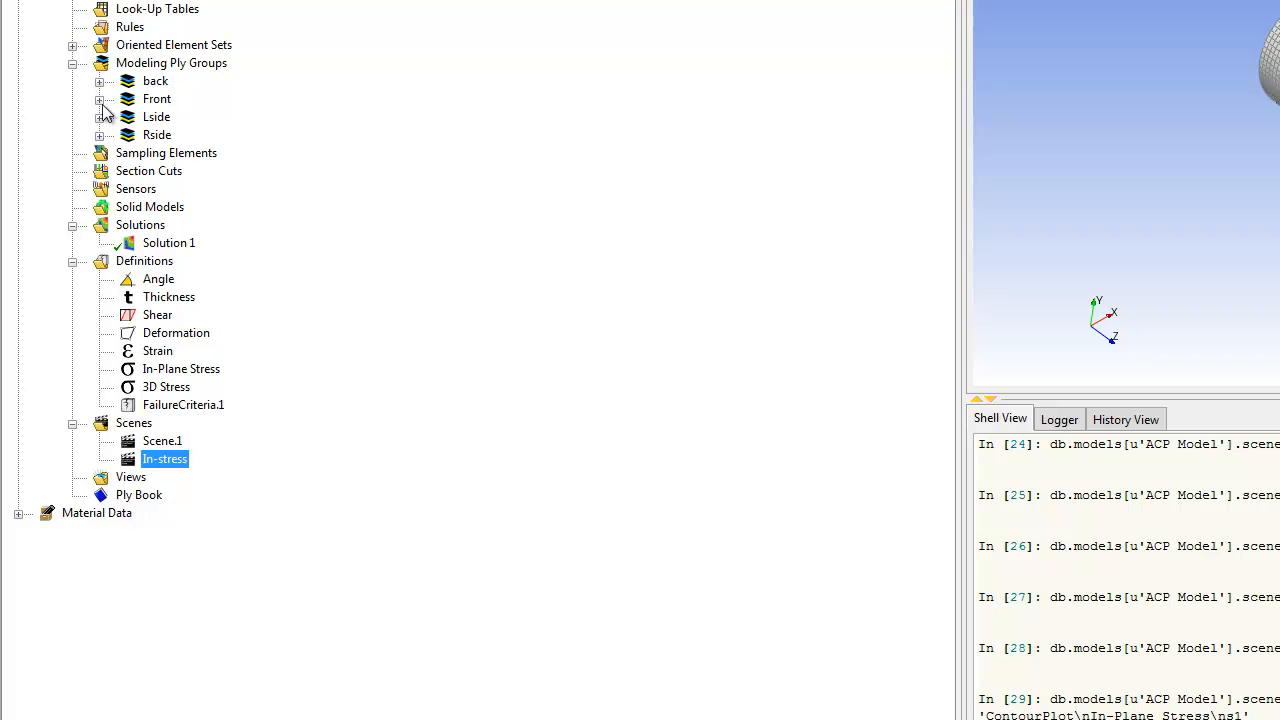
{"action": "left_click", "coordinate": [101, 98]}
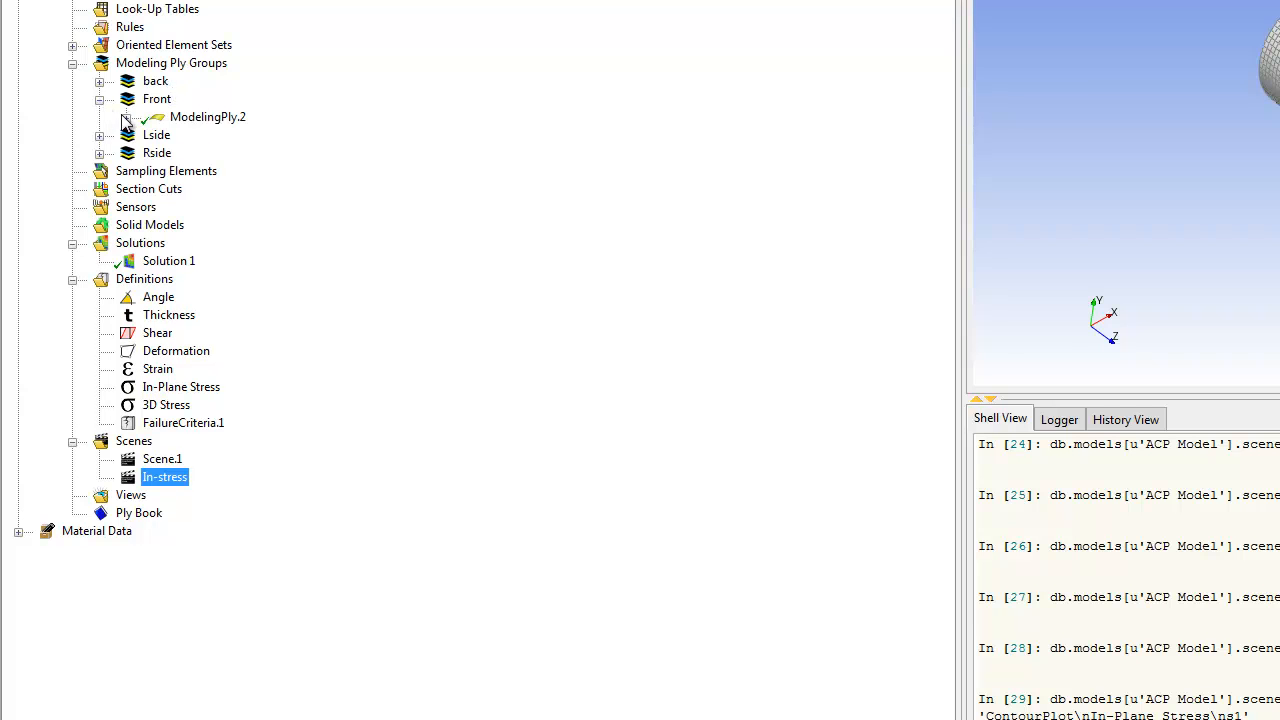
{"action": "left_click", "coordinate": [127, 117]}
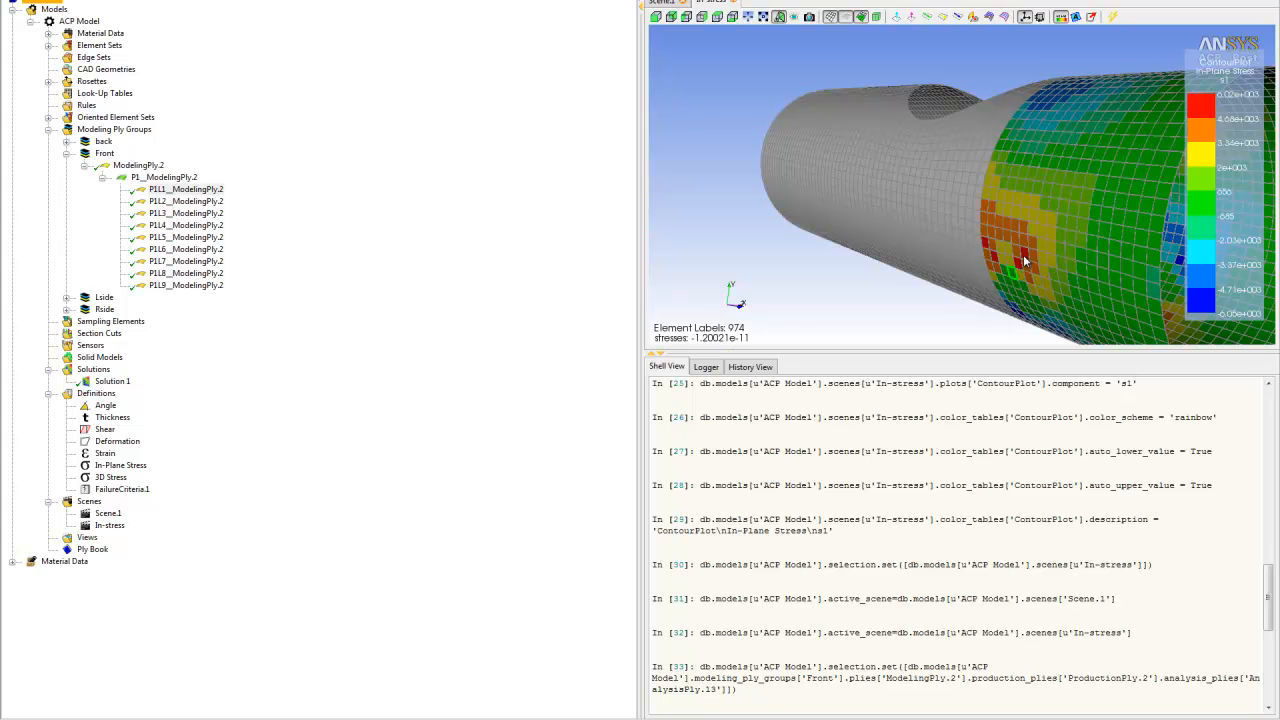
View s1 stress contours for plies P1L2, P1L3 and P1L4 of ModelingPly.2.
{"action": "left_click", "coordinate": [186, 201]}
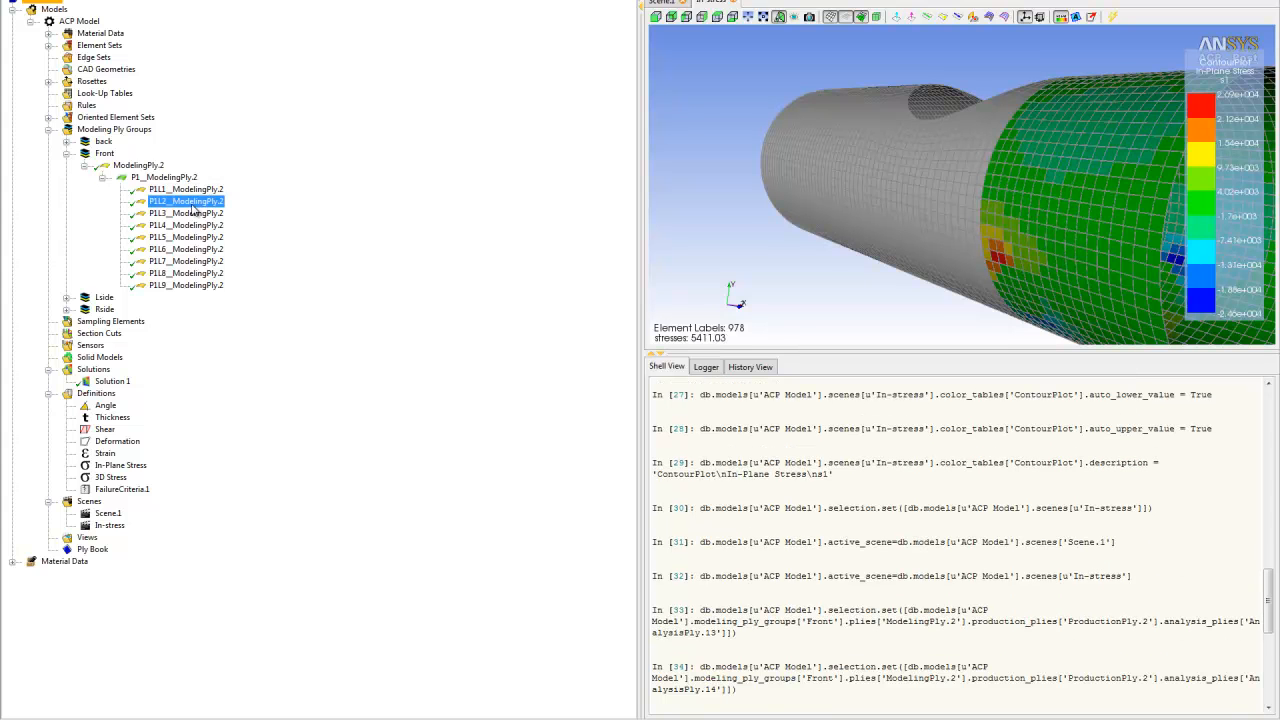
{"action": "left_click", "coordinate": [185, 213]}
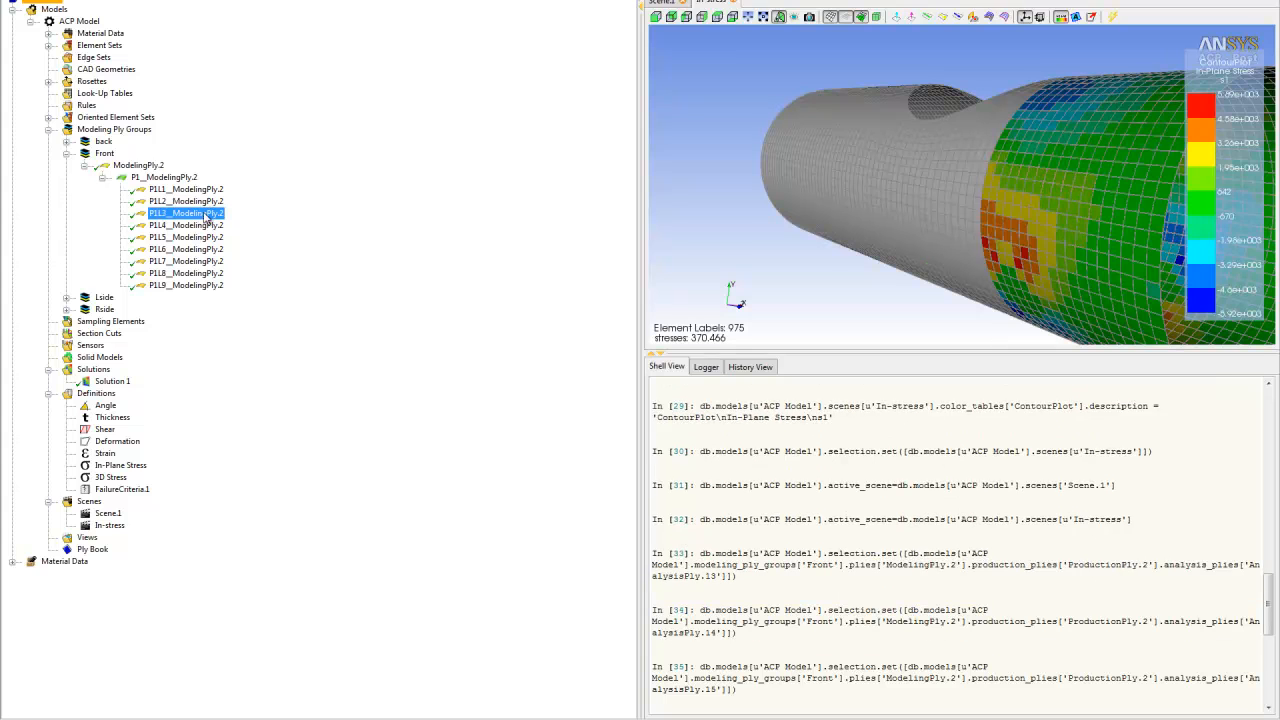
{"action": "left_click", "coordinate": [185, 225]}
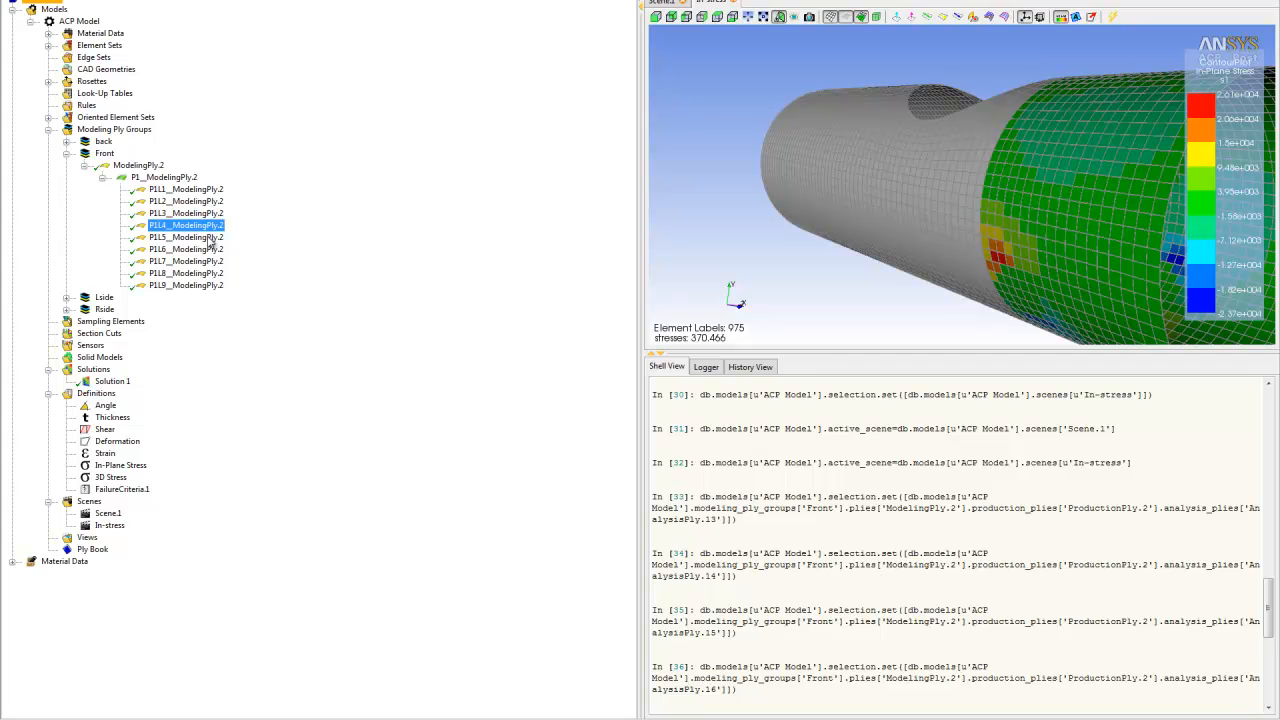
{"action": "mouse_move", "coordinate": [108, 151]}
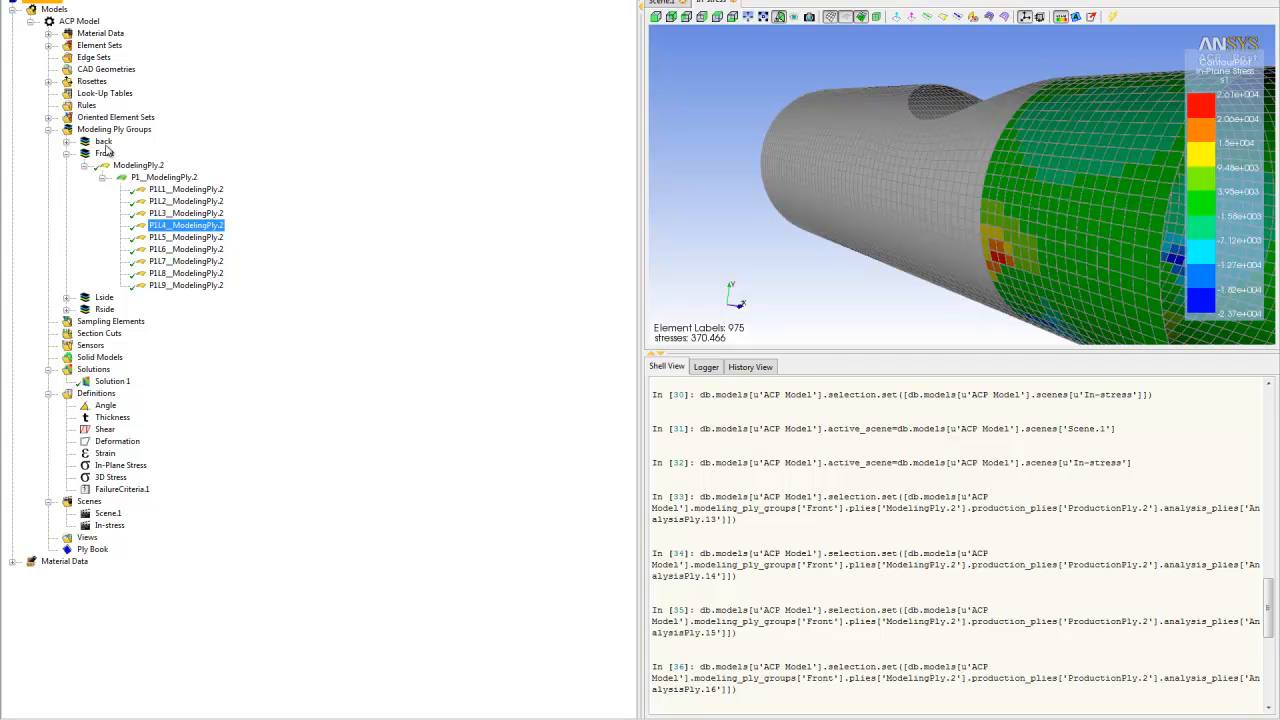
Expand the back group, view a ModelingPly.1 ply's stress, then select Scenes.
{"action": "left_click", "coordinate": [85, 165]}
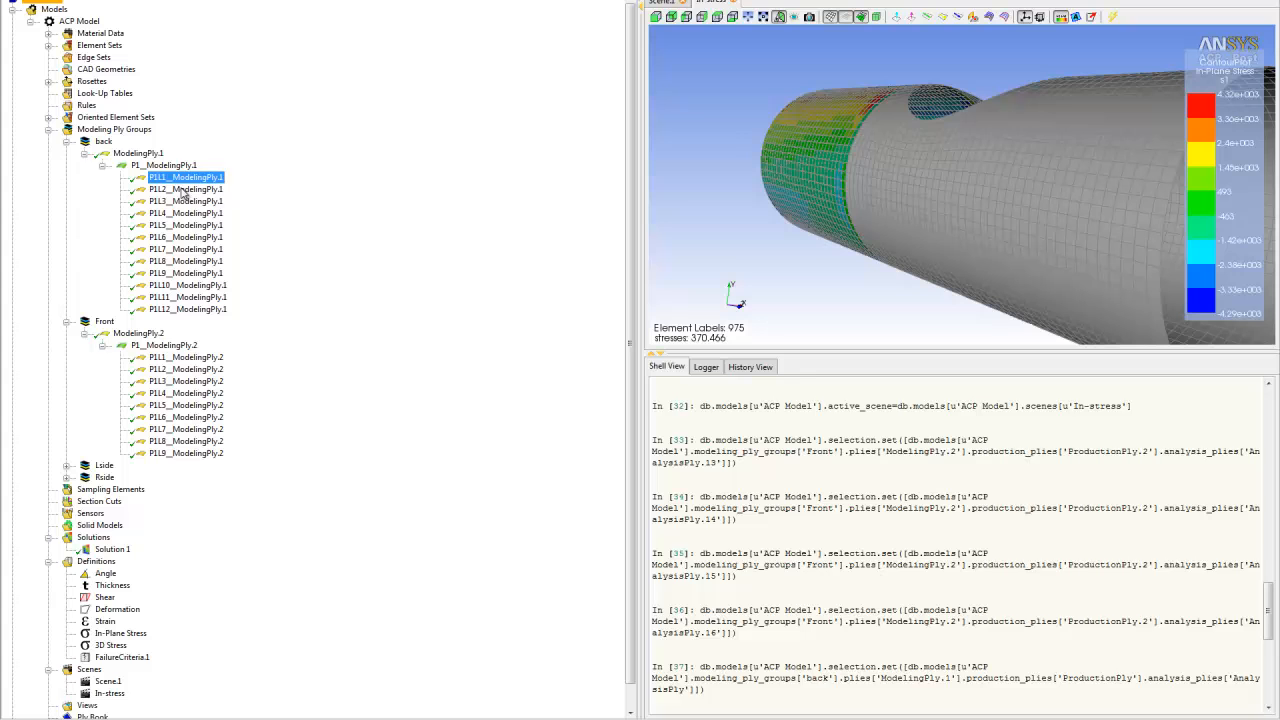
{"action": "left_click", "coordinate": [185, 213]}
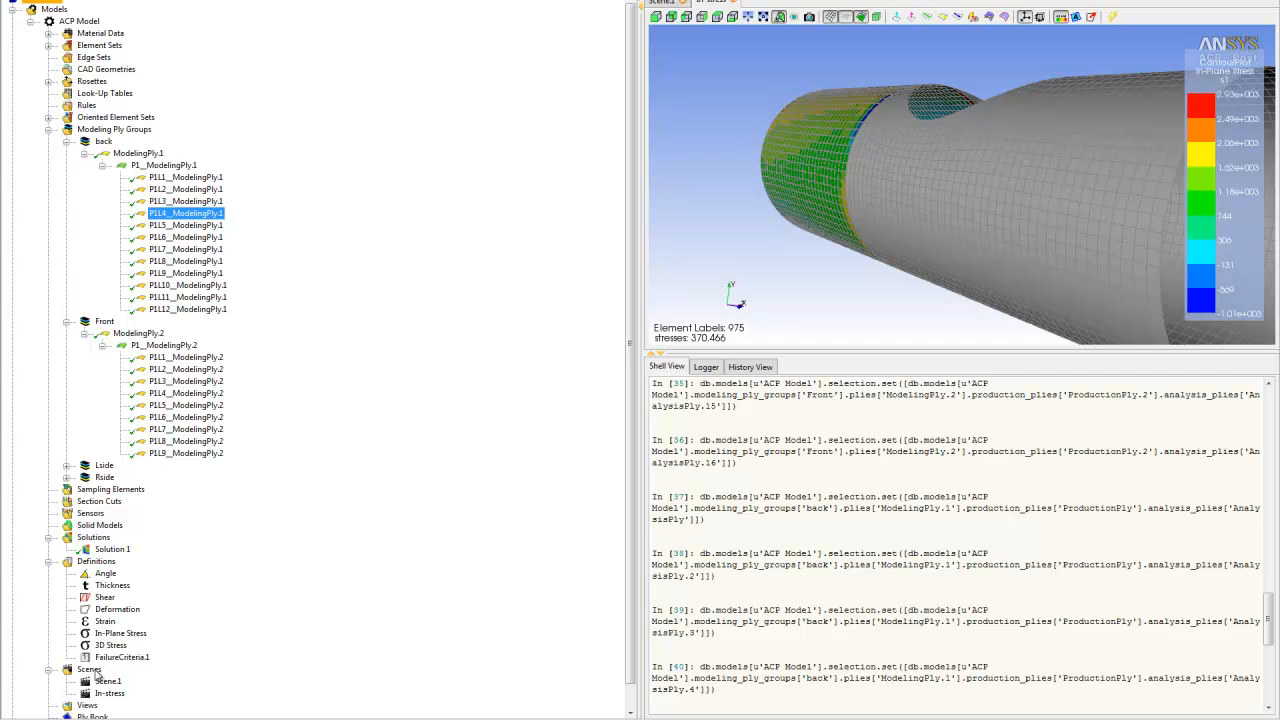
{"action": "left_click", "coordinate": [90, 669]}
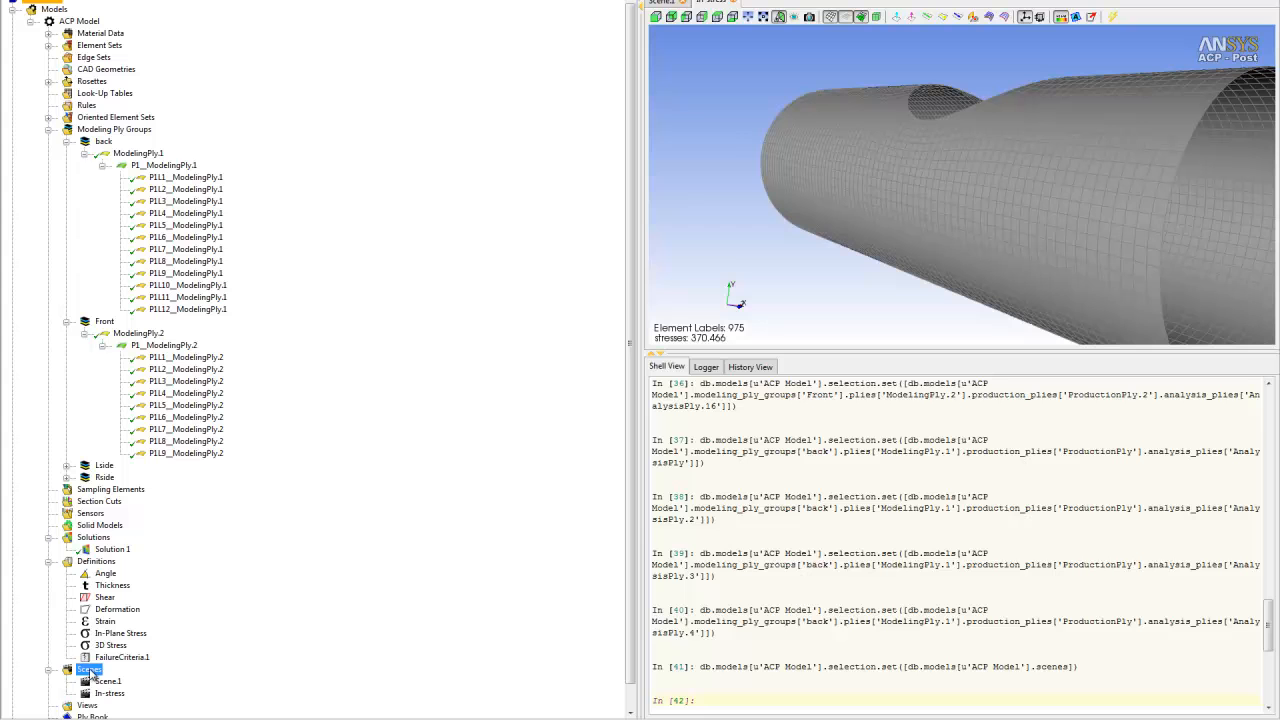
Create a new scene named core failure using Solution 1 with deformed display.
{"action": "right_click", "coordinate": [88, 668]}
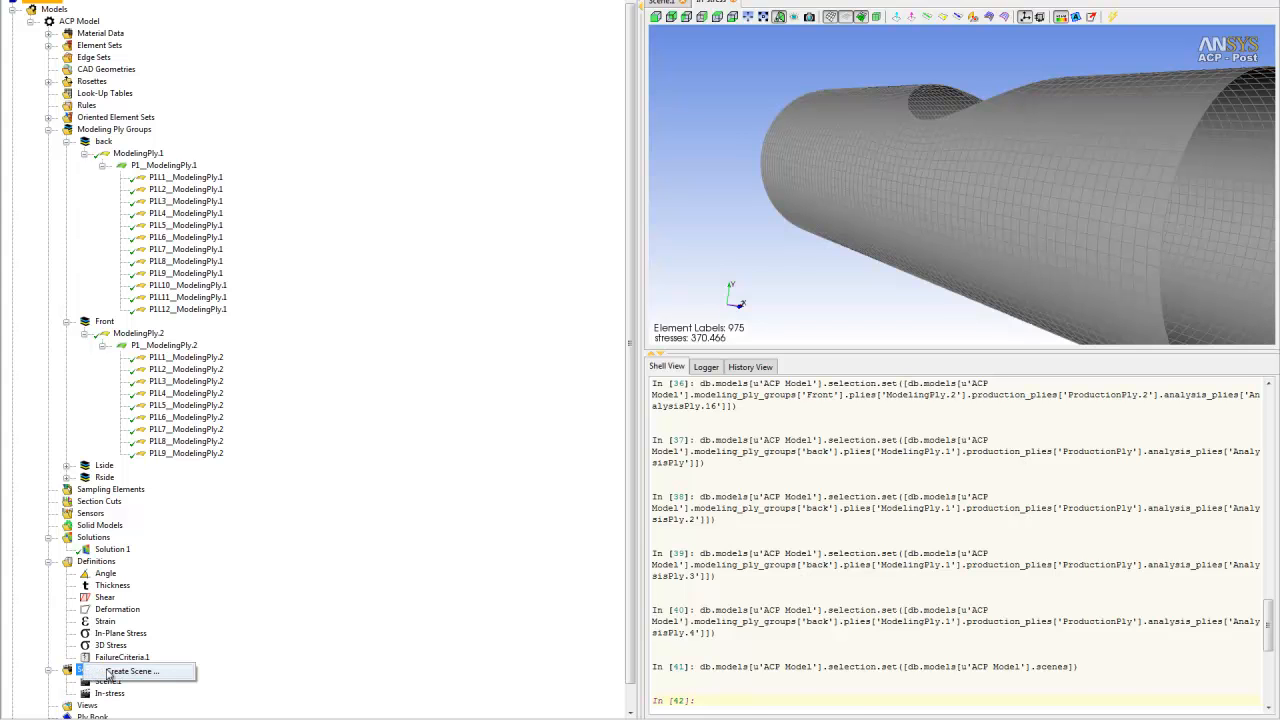
{"action": "left_click", "coordinate": [131, 671]}
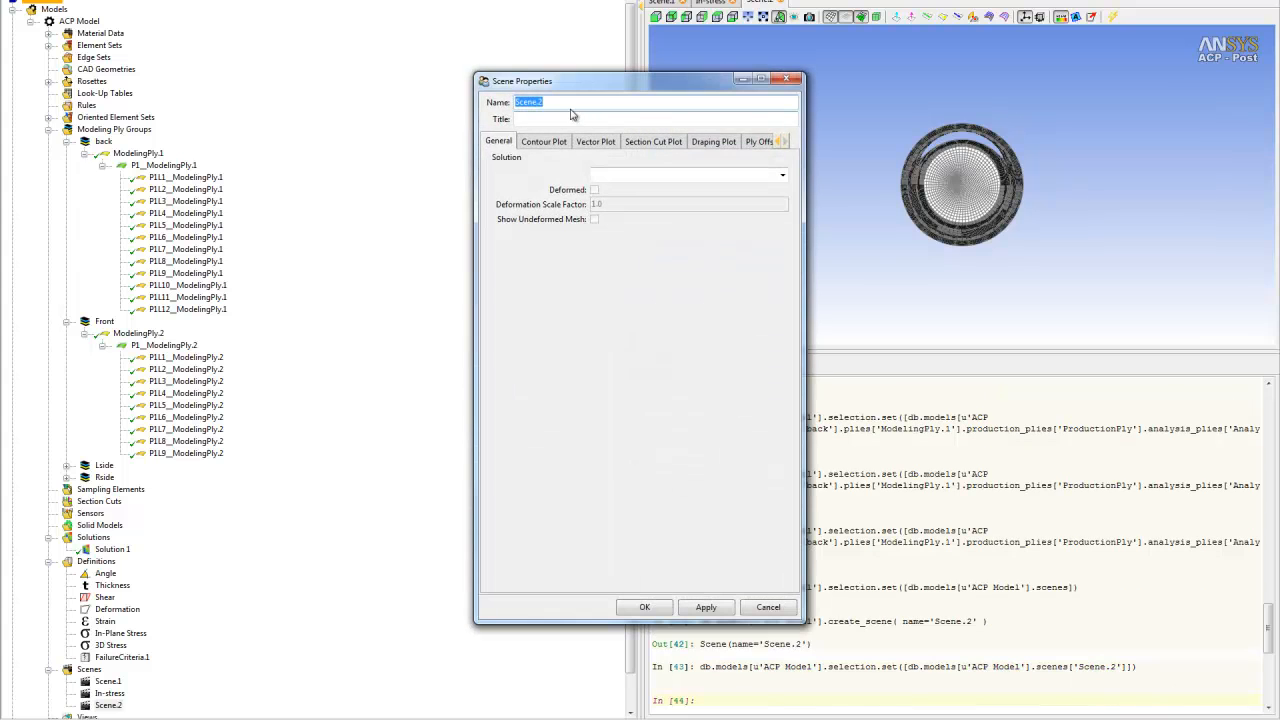
{"action": "type", "text": "core failure"}
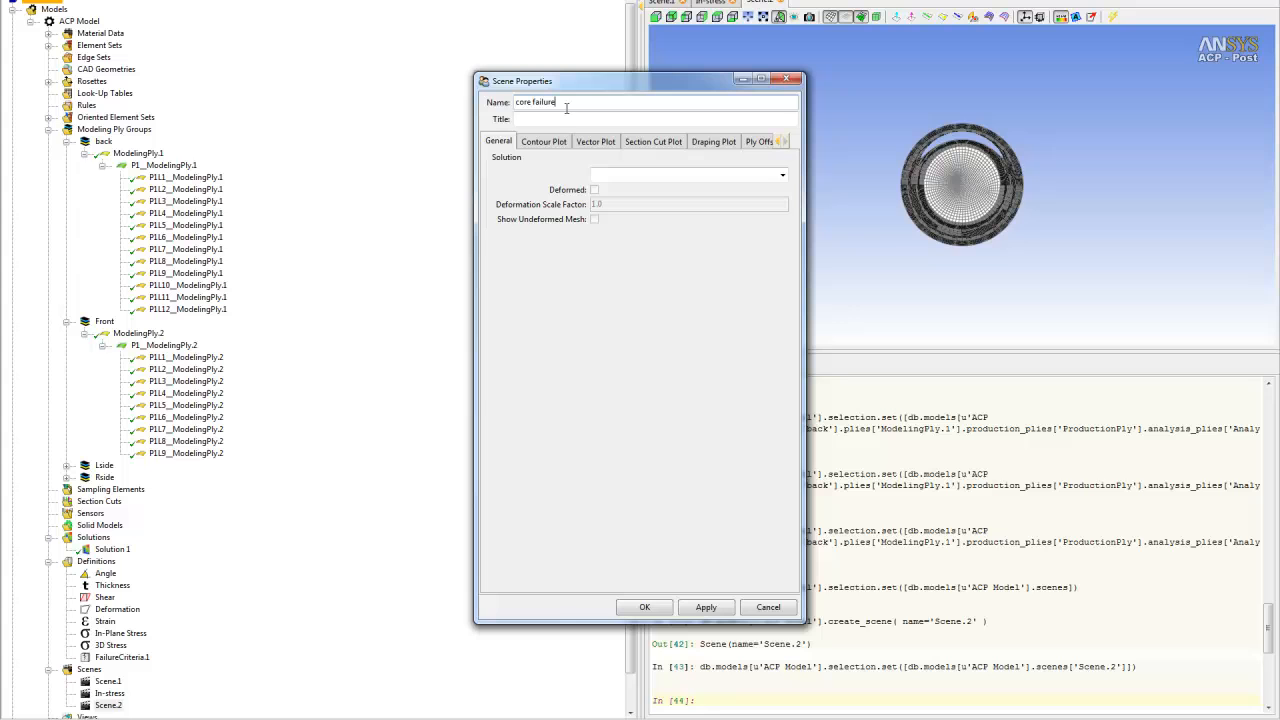
{"action": "left_click", "coordinate": [782, 175]}
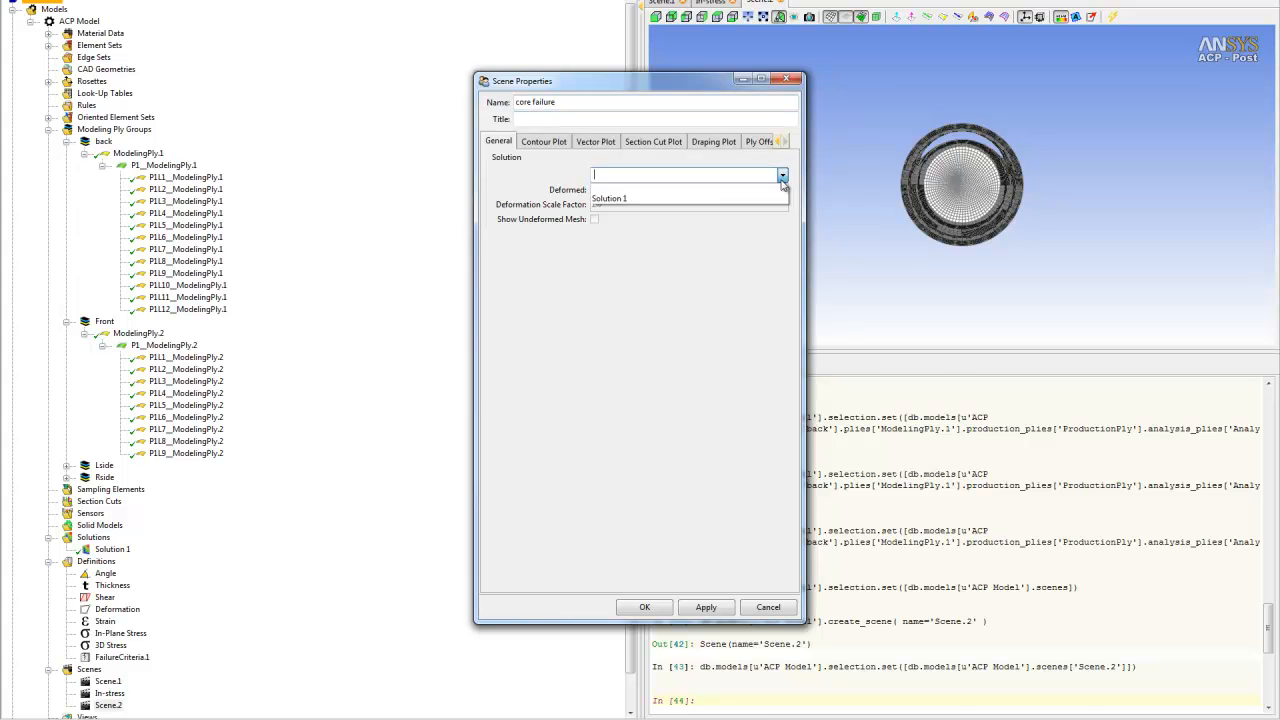
{"action": "left_click", "coordinate": [609, 198]}
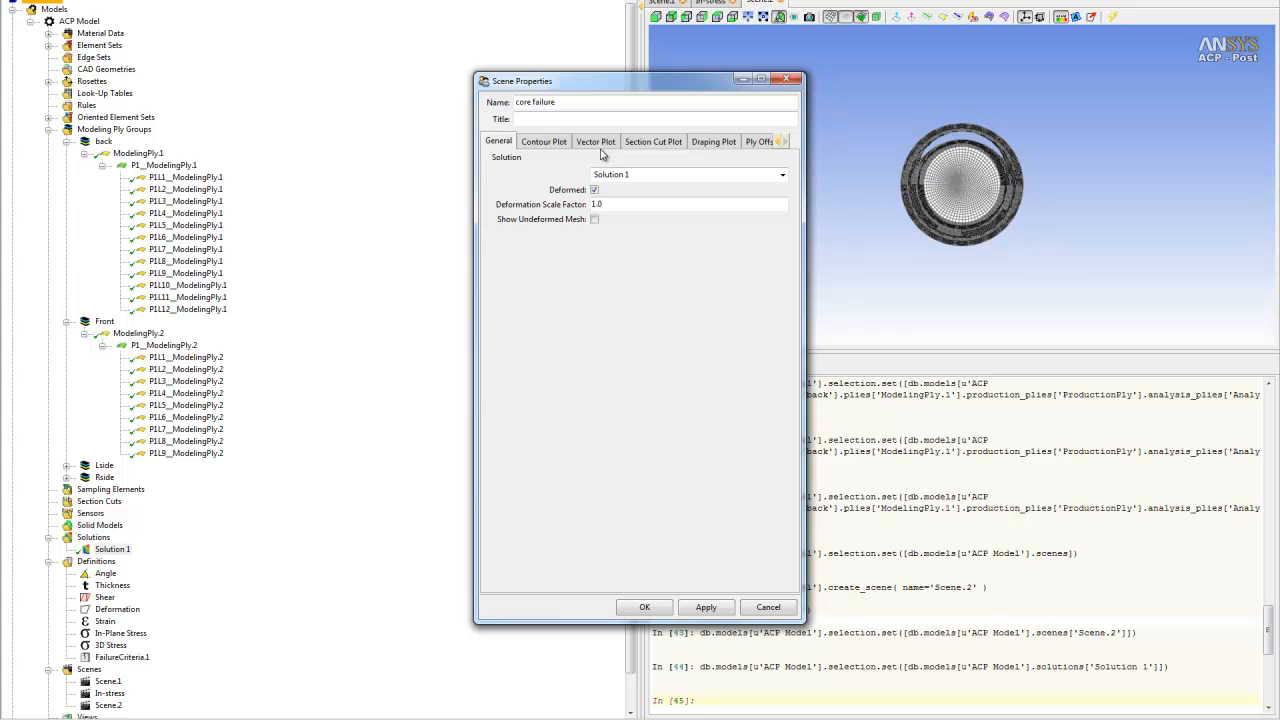
Plot FailureCriteria.1 non-ply-wise with critical failure mode and critical layer shown.
{"action": "left_click", "coordinate": [544, 141]}
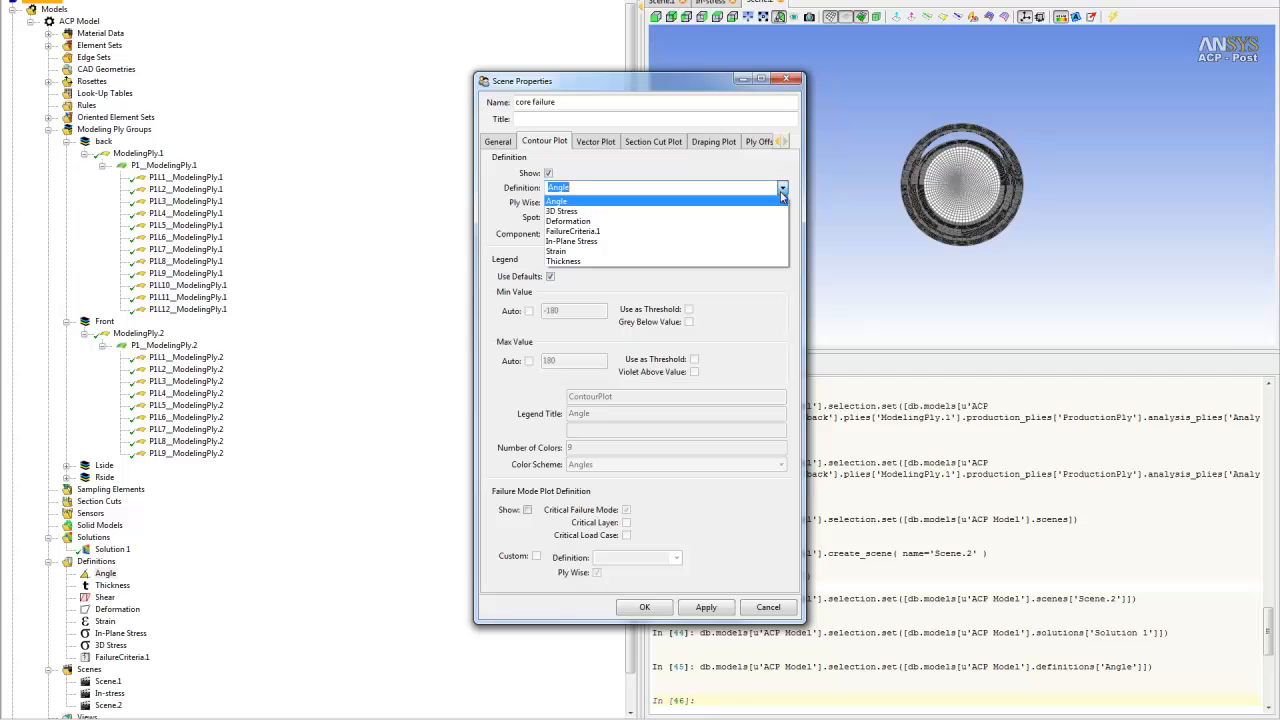
{"action": "left_click", "coordinate": [573, 231]}
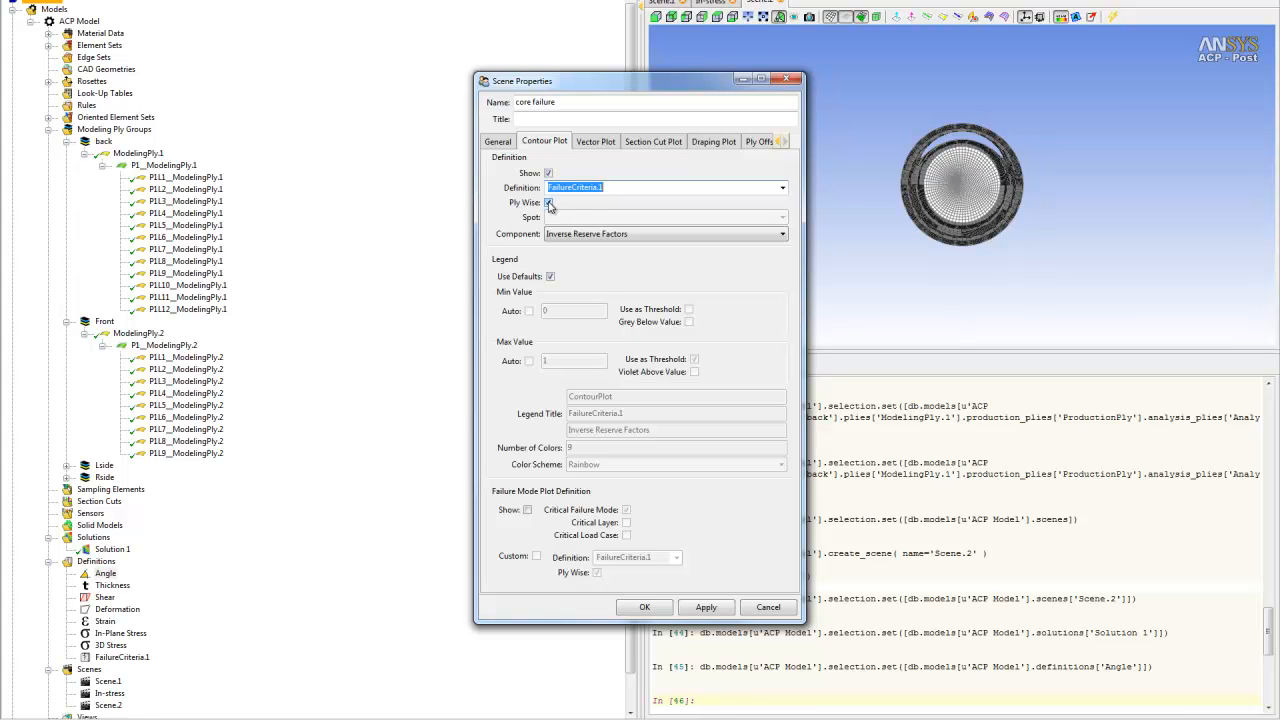
{"action": "left_click", "coordinate": [548, 202]}
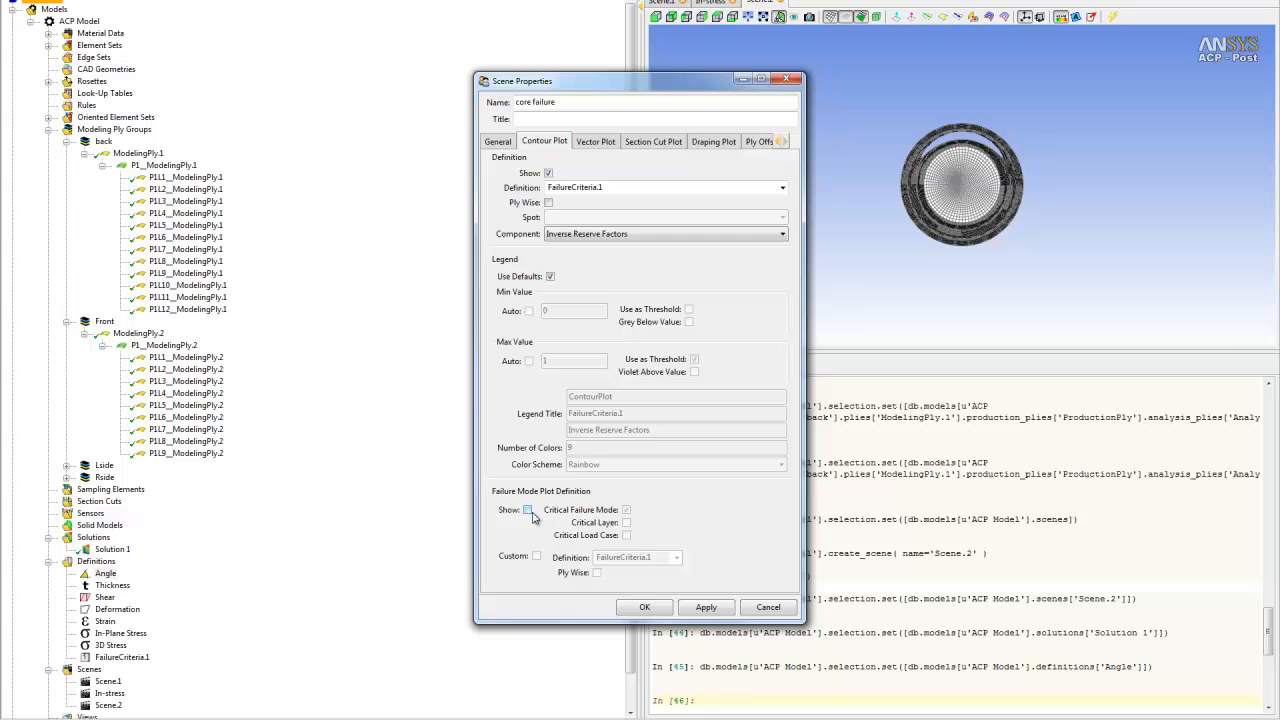
{"action": "left_click", "coordinate": [528, 510]}
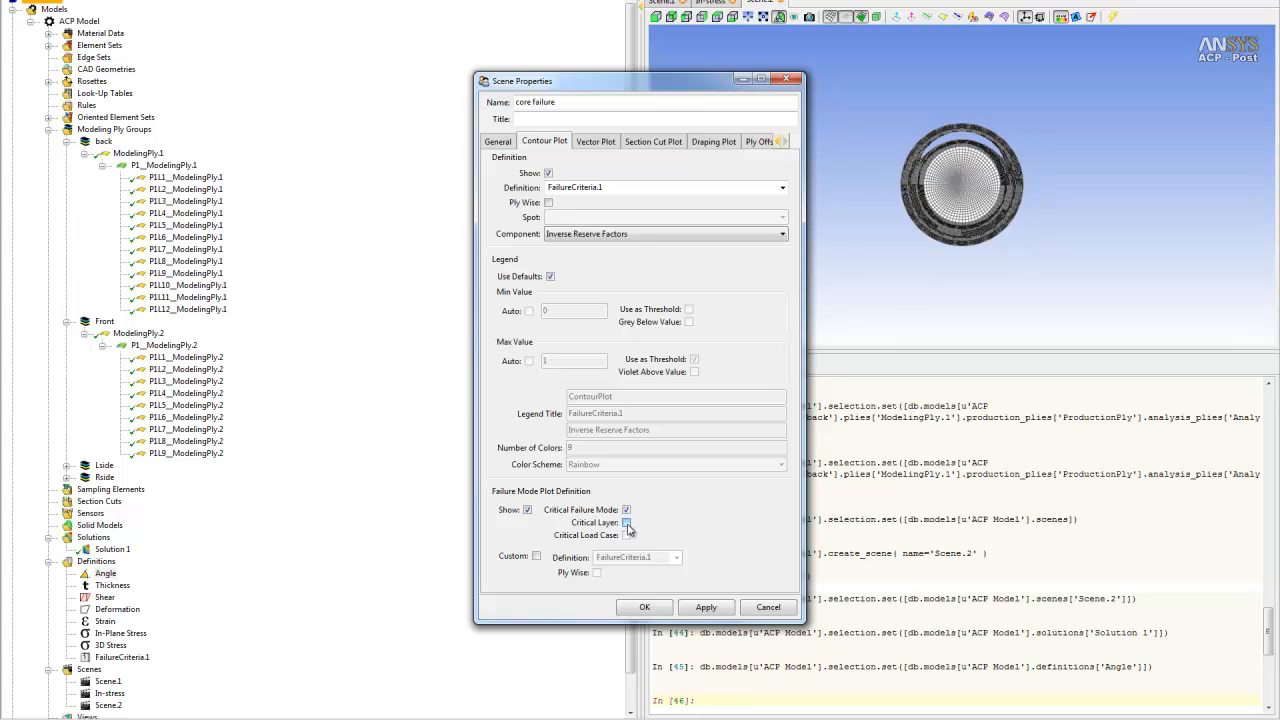
{"action": "left_click", "coordinate": [627, 522]}
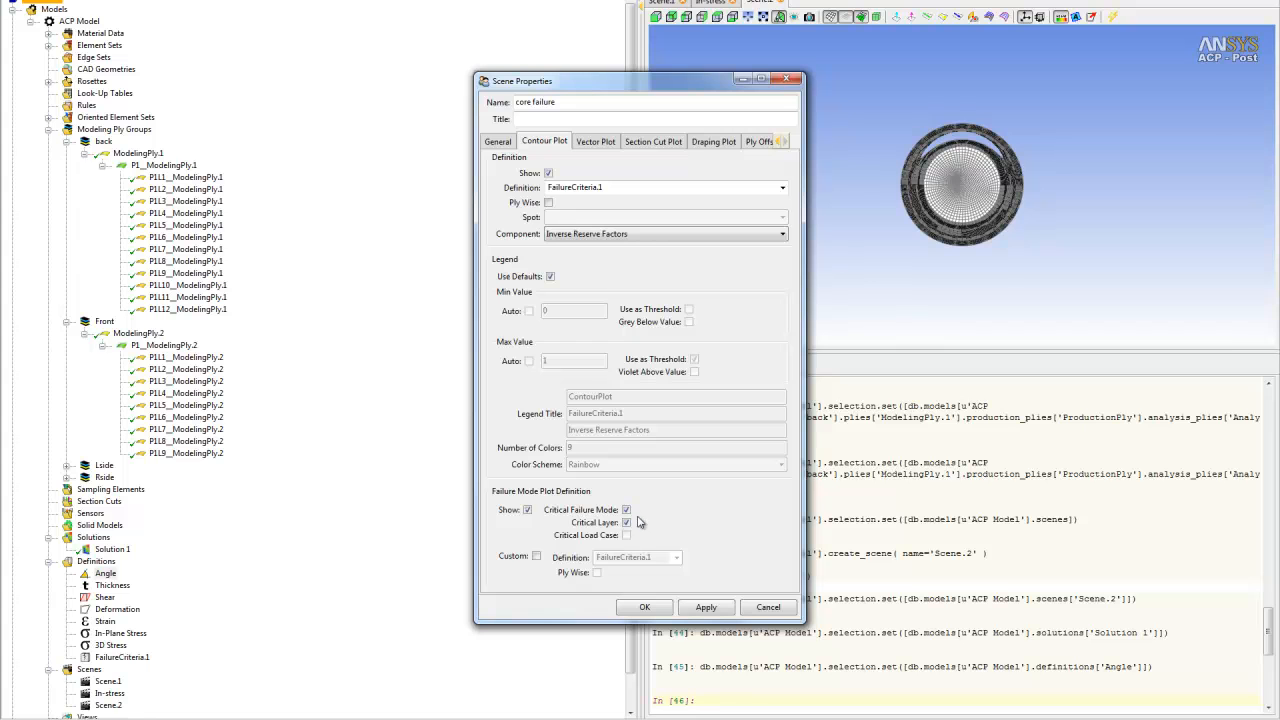
{"action": "left_click", "coordinate": [644, 607]}
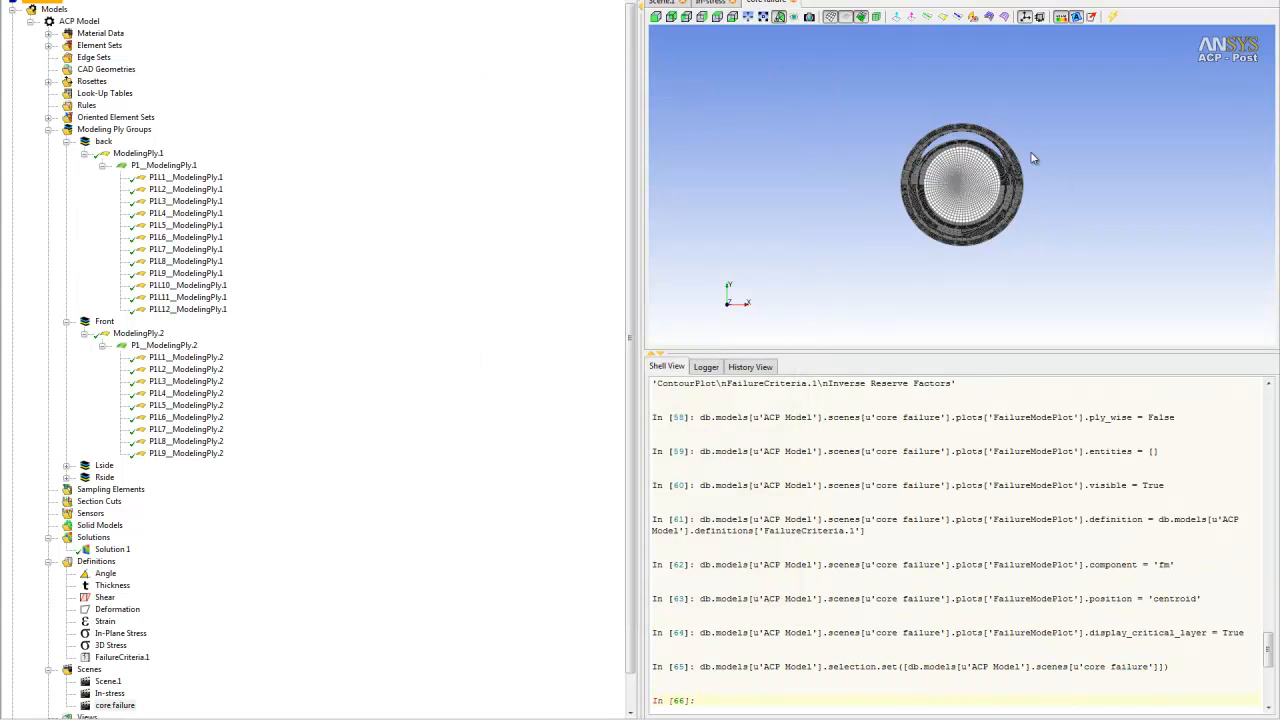
Orbit the tube and toggle the failure mode labels off and on to inspect them.
{"action": "left_click_drag", "start_coordinate": [960, 180], "coordinate": [1000, 200]}
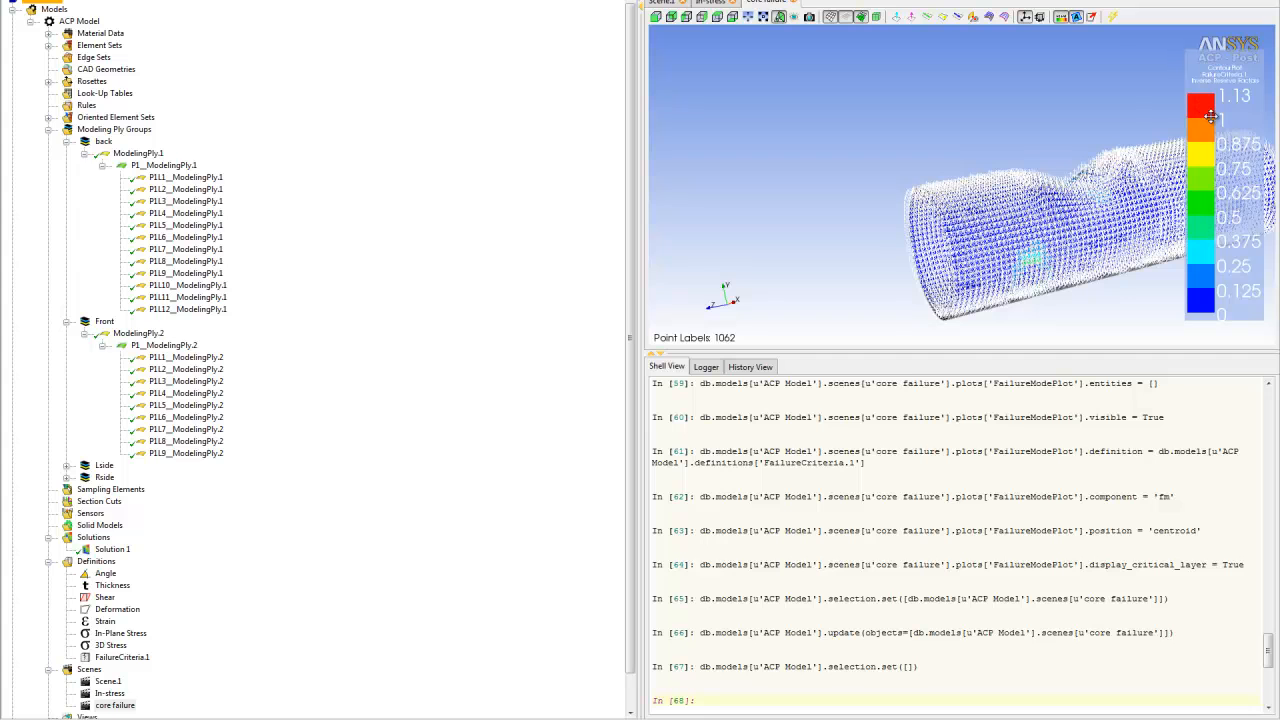
{"action": "mouse_move", "coordinate": [1228, 117]}
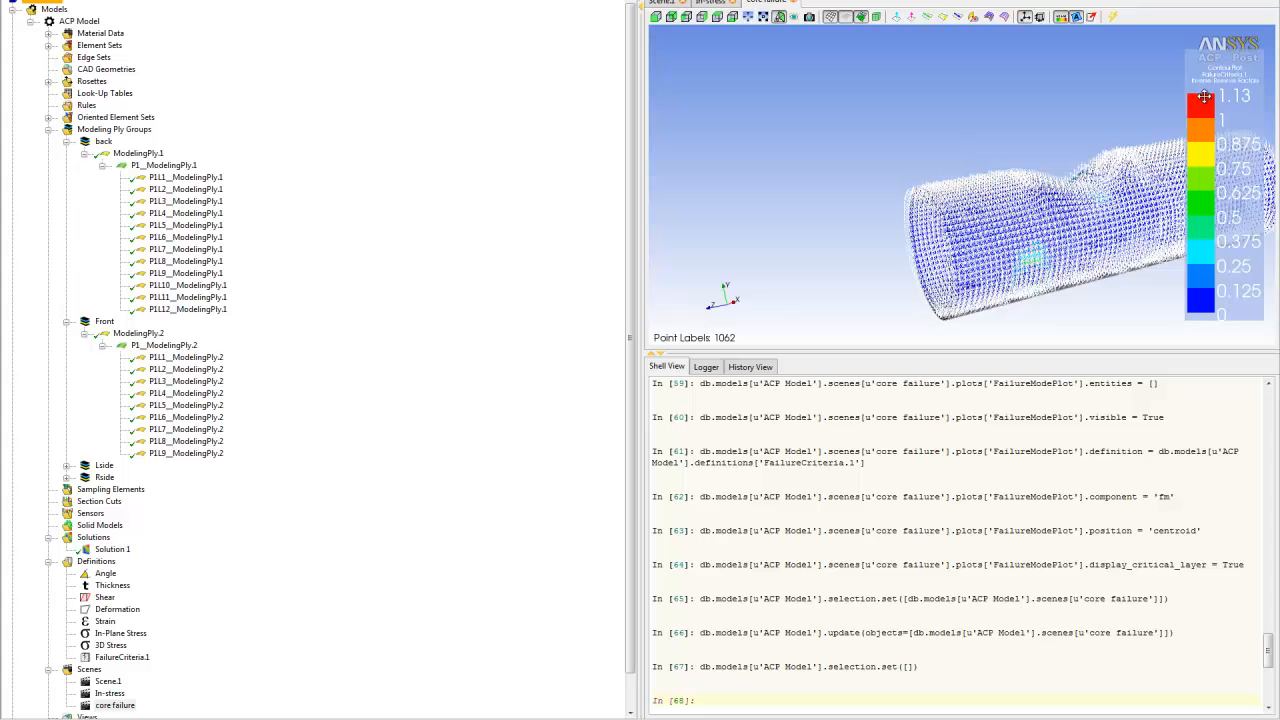
{"action": "mouse_move", "coordinate": [1004, 161]}
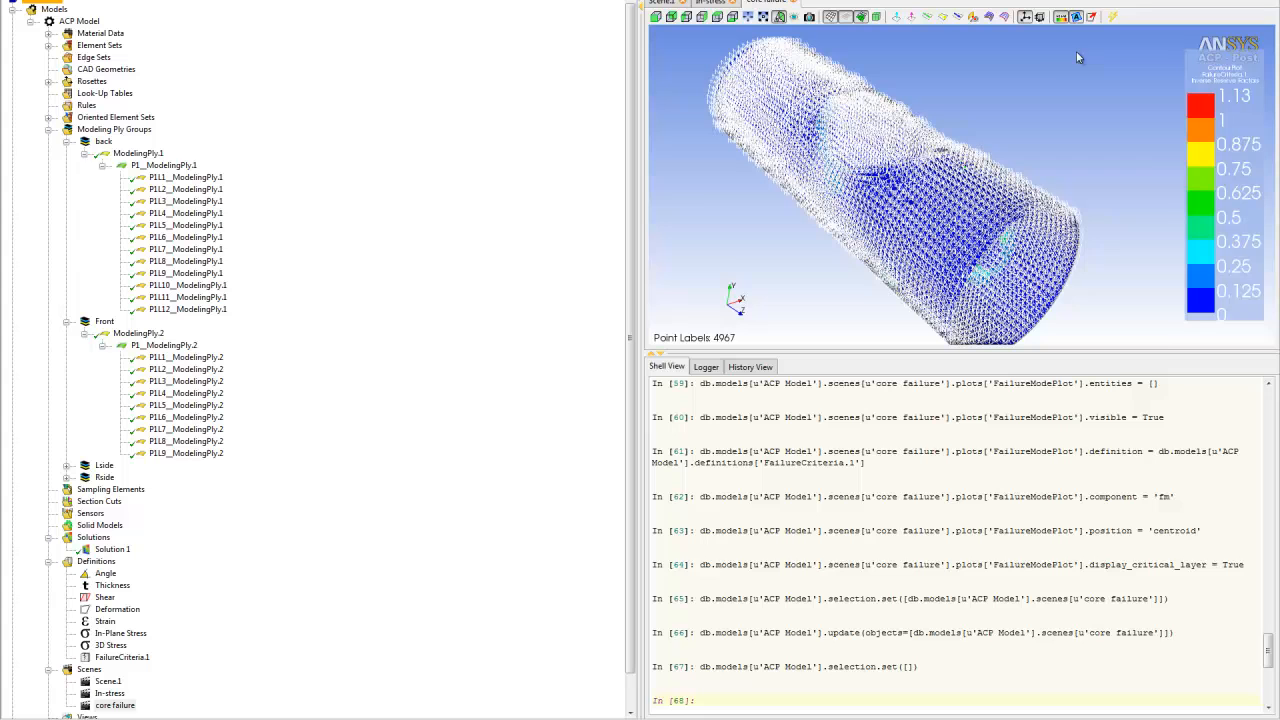
{"action": "left_click", "coordinate": [1077, 17]}
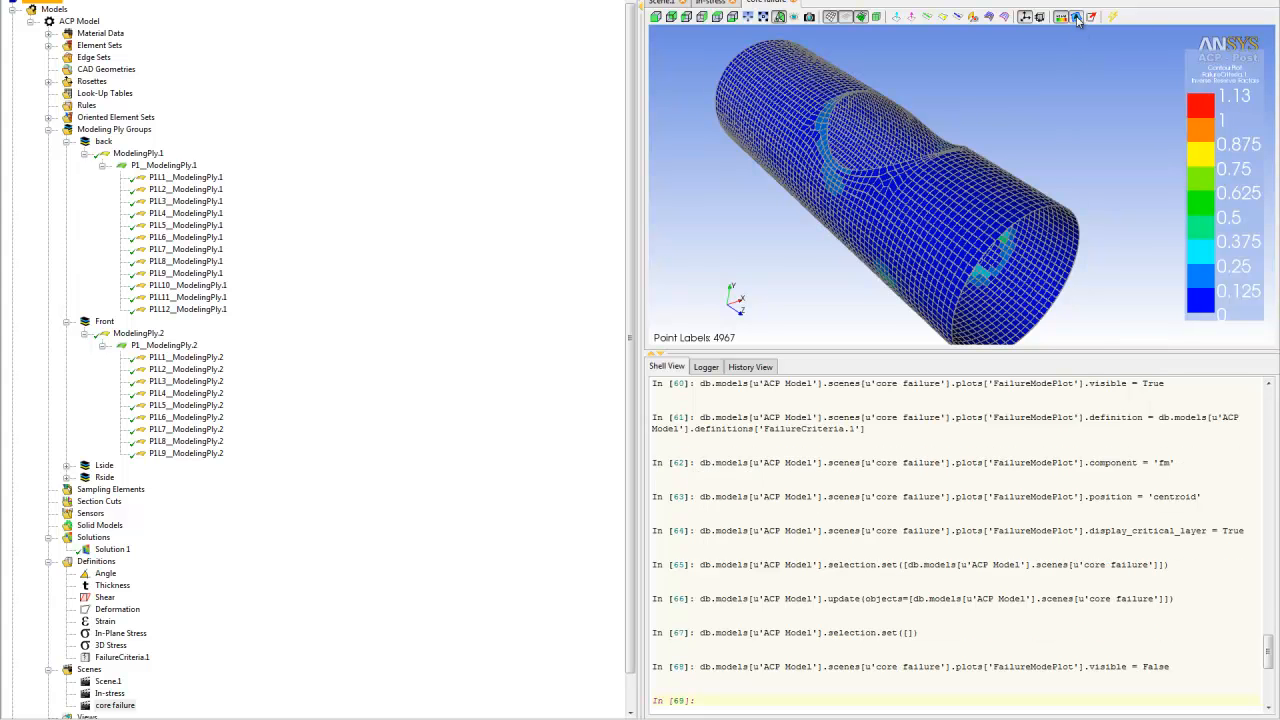
{"action": "left_click", "coordinate": [1077, 17]}
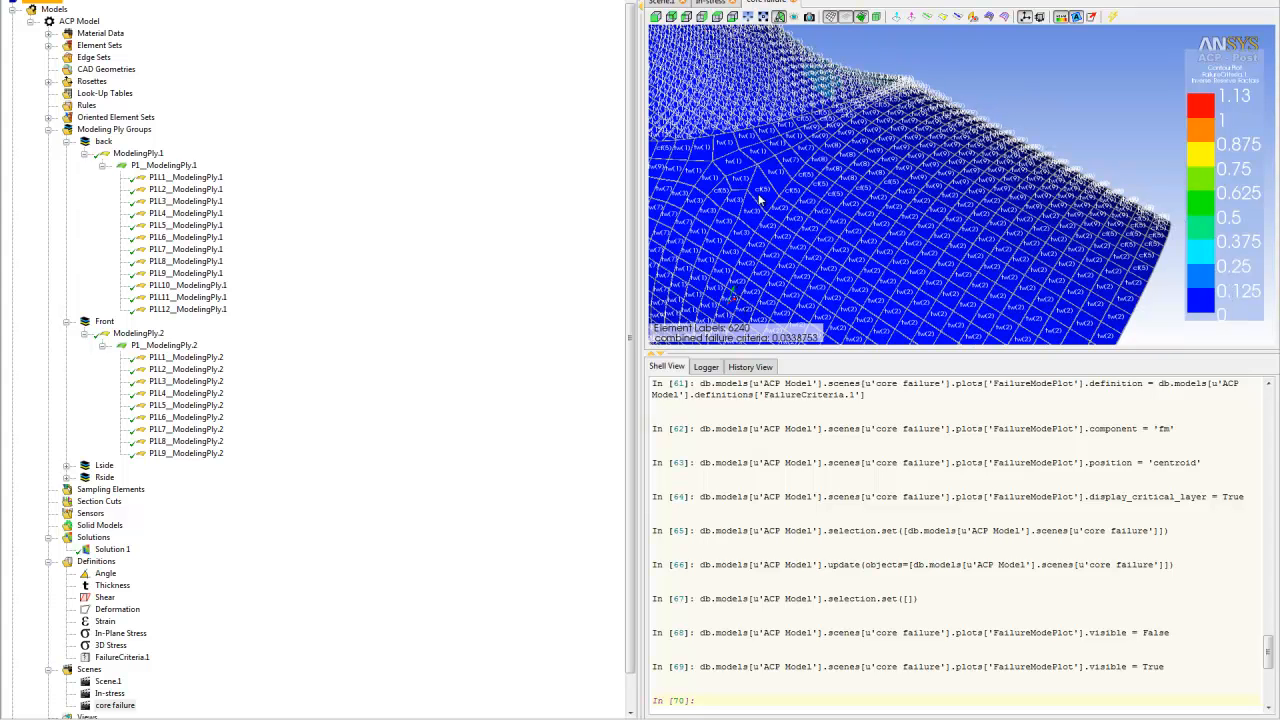
{"action": "mouse_move", "coordinate": [1113, 18]}
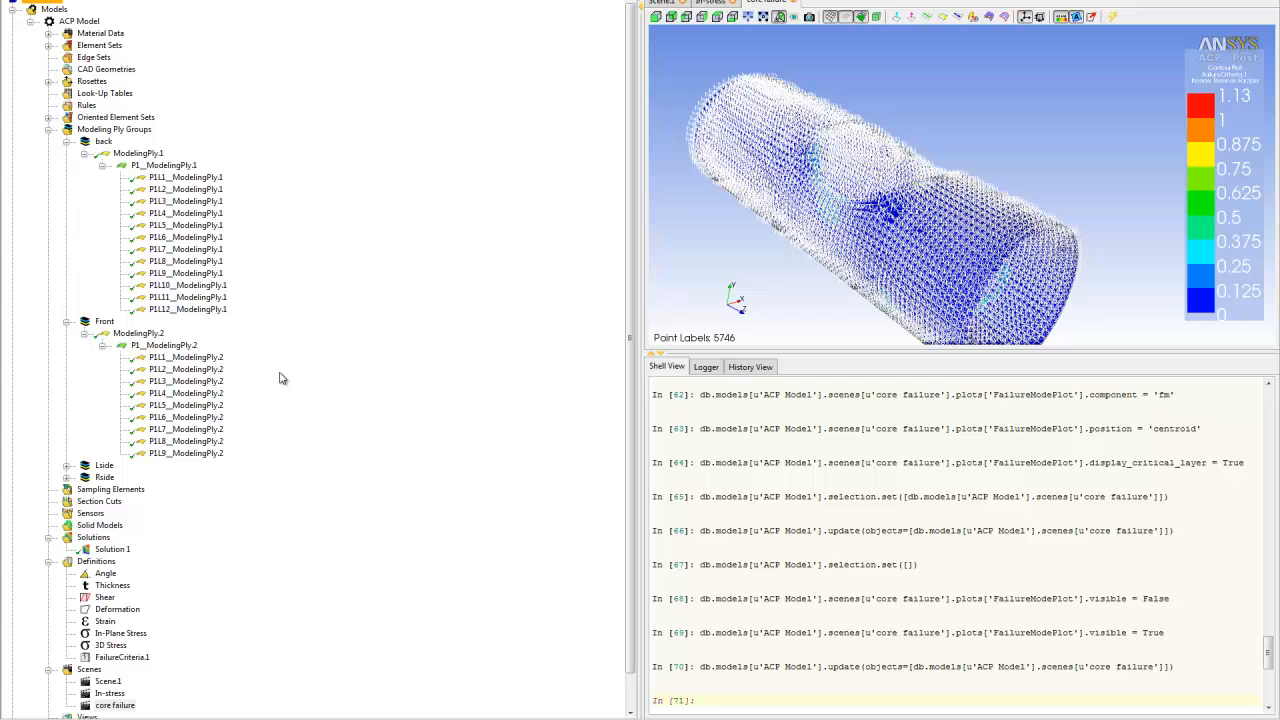
{"action": "mouse_move", "coordinate": [127, 520]}
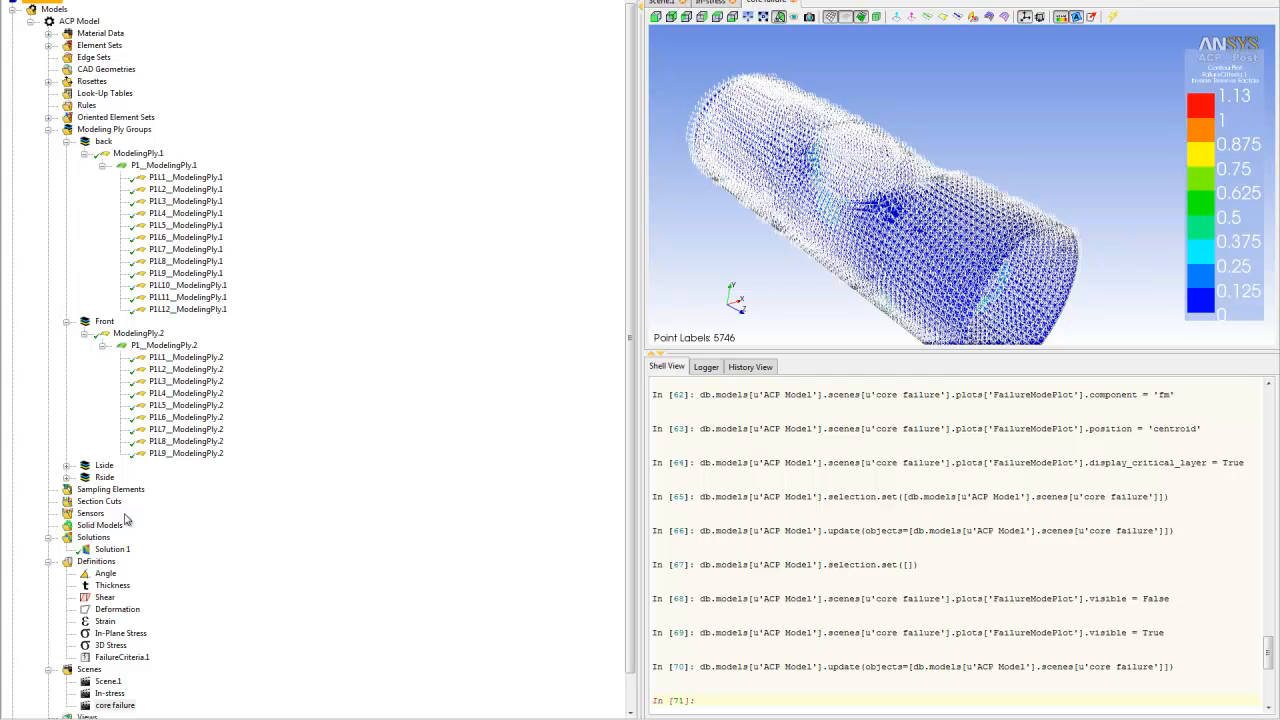
Create a 'failure analysis' scene on deformed Solution 1 with ply-wise FailureCriteria.1 contour.
{"action": "right_click", "coordinate": [89, 669]}
{"action": "type", "text": "f"}
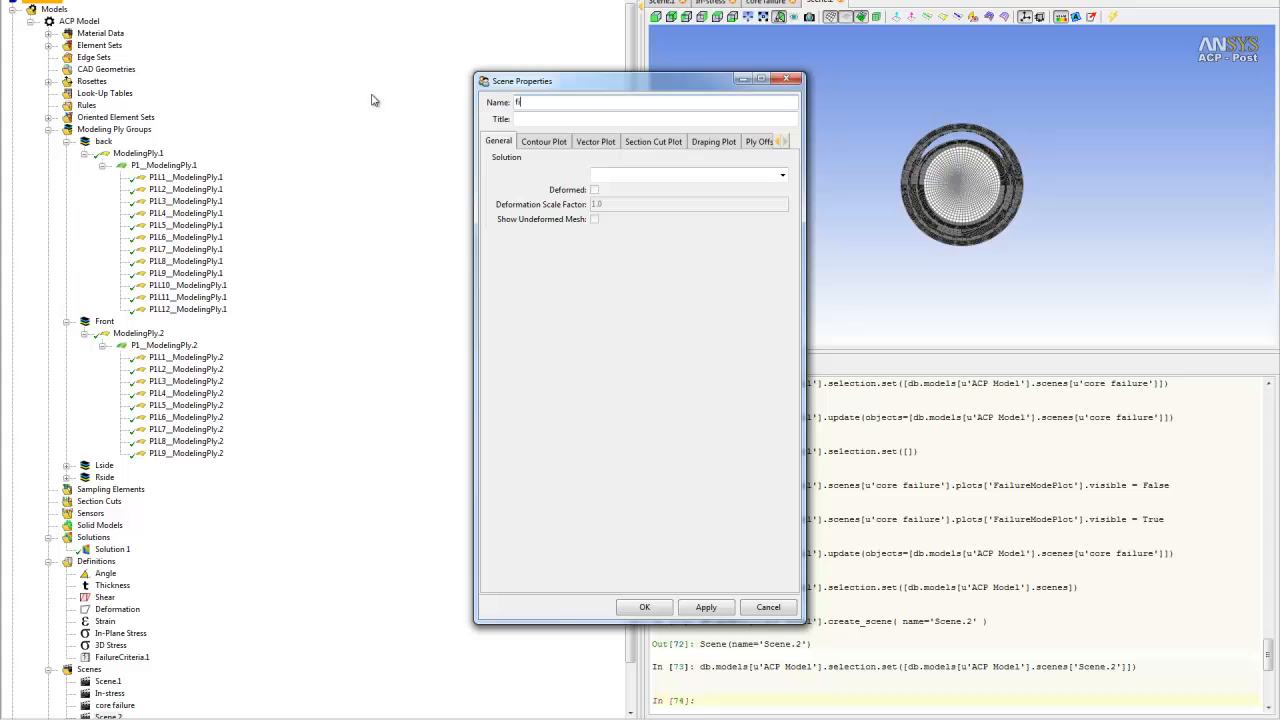
{"action": "type", "text": "ailure analysis"}
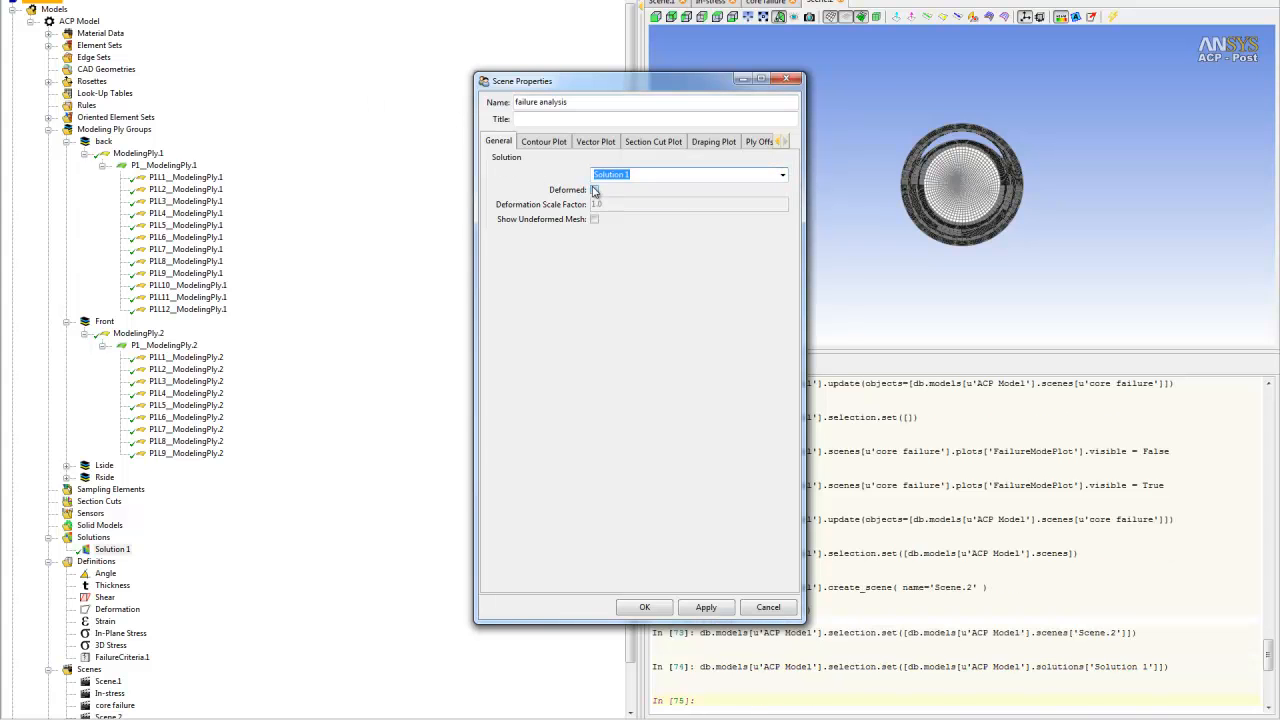
{"action": "left_click", "coordinate": [543, 141]}
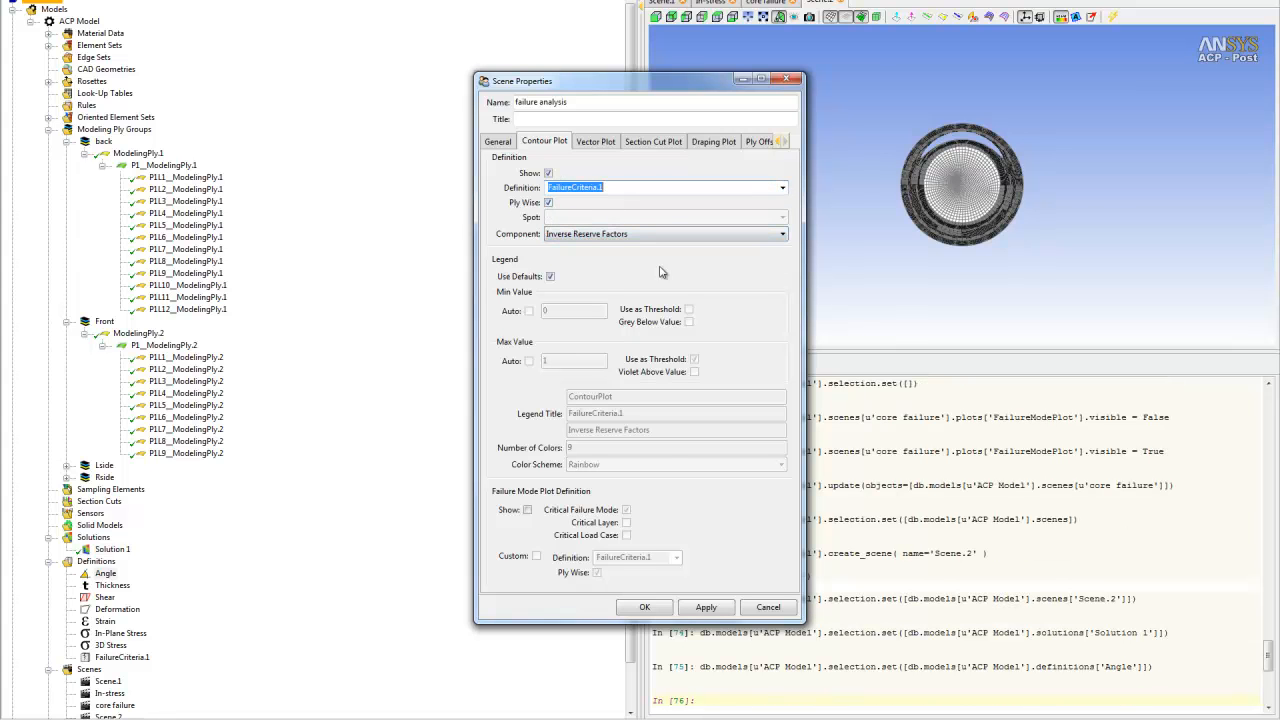
{"action": "left_click", "coordinate": [644, 607]}
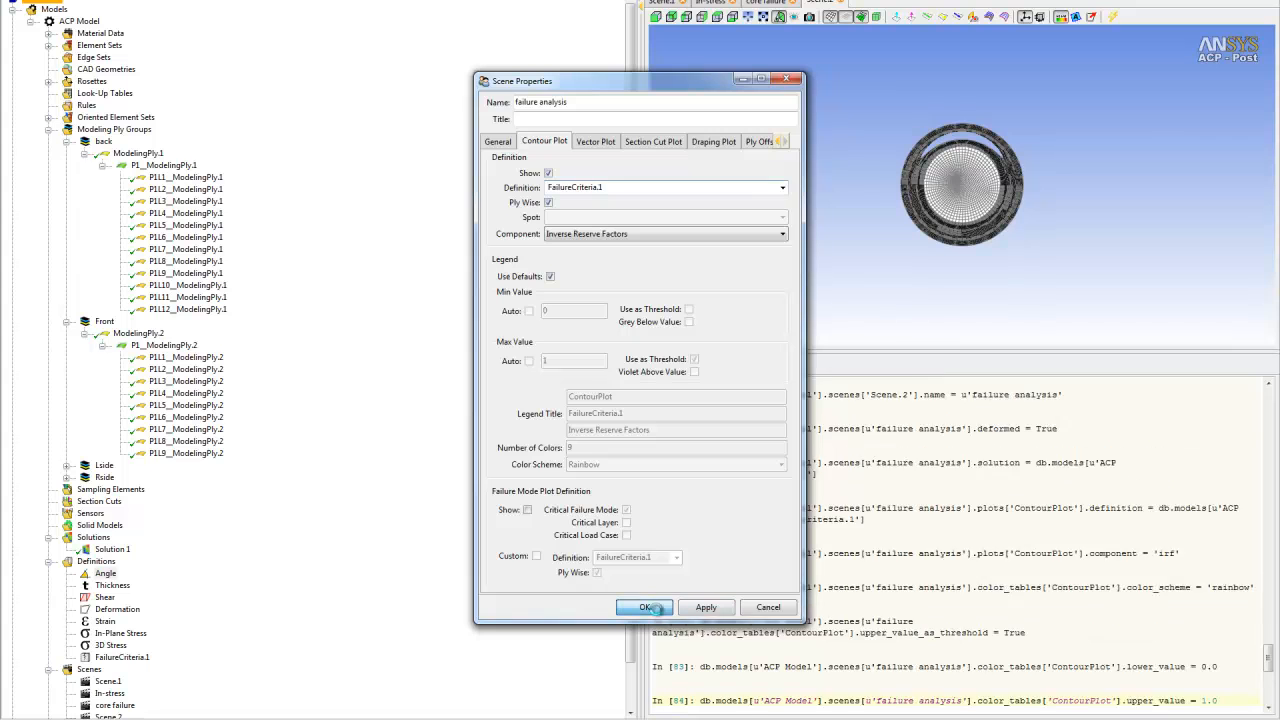
{"action": "left_click", "coordinate": [645, 607]}
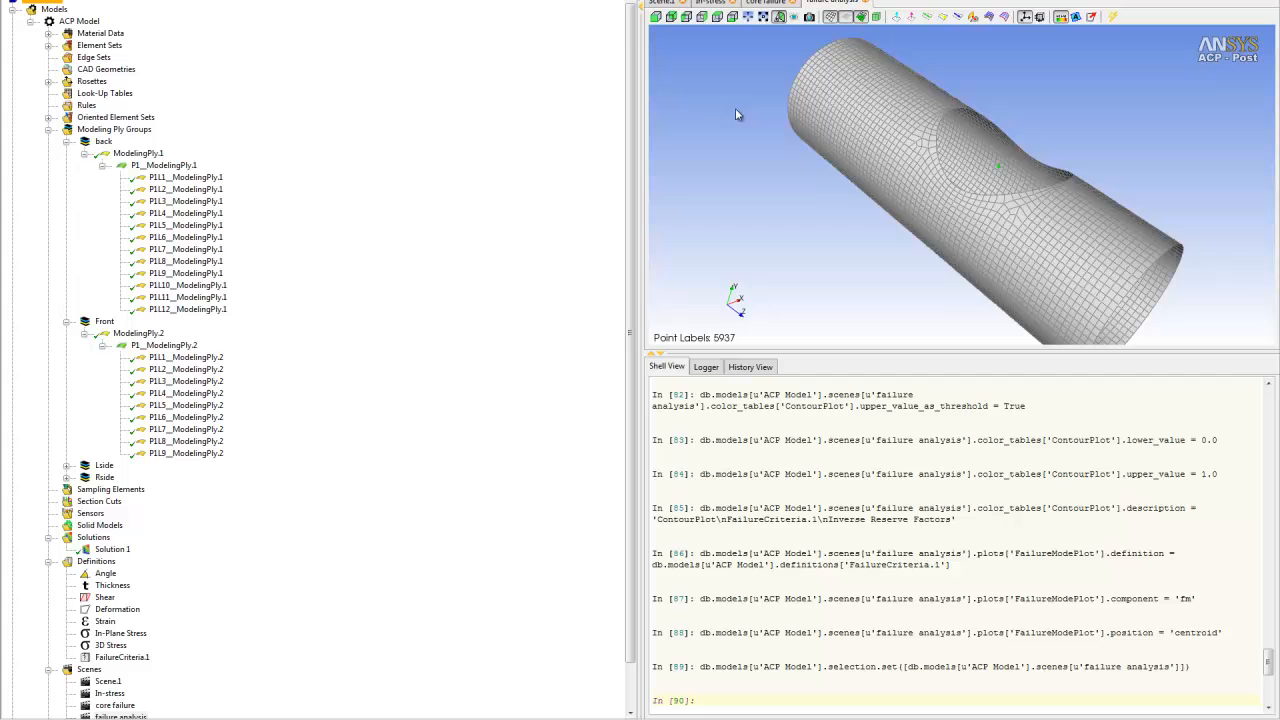
View inverse reserve factors for the first front ply, then P1L7 and P1L8.
{"action": "left_click", "coordinate": [185, 357]}
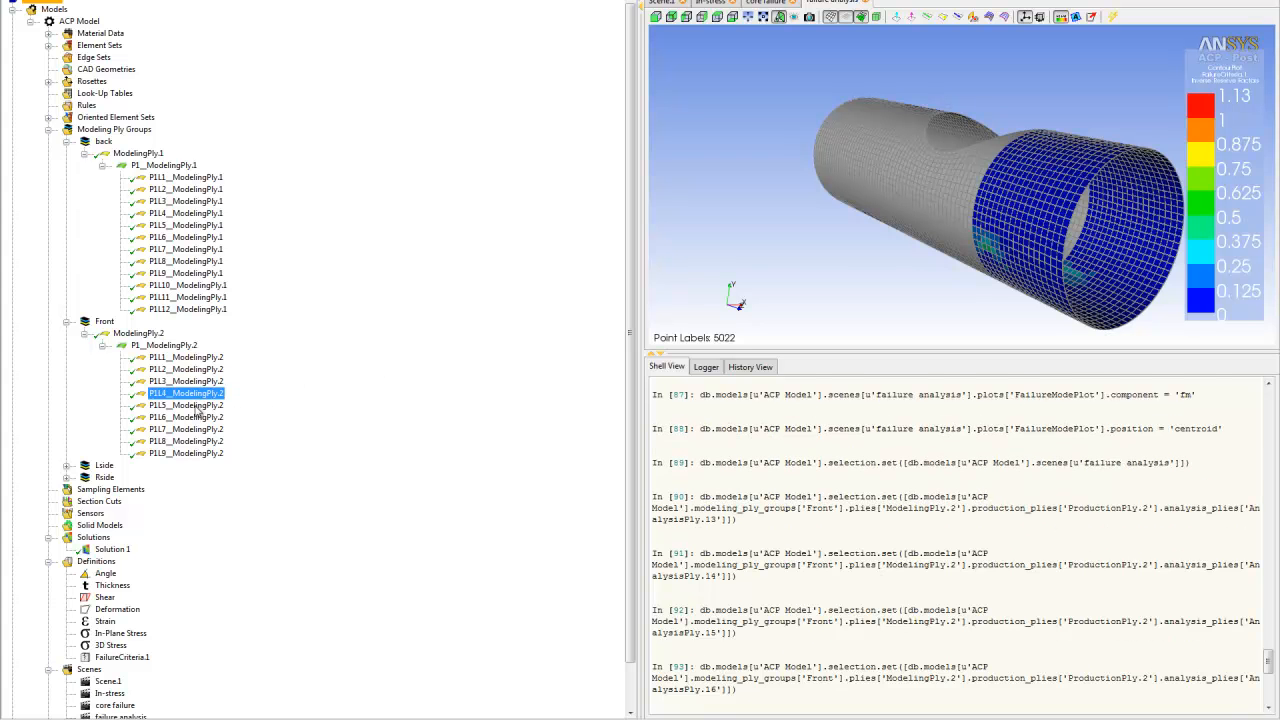
{"action": "left_click", "coordinate": [186, 429]}
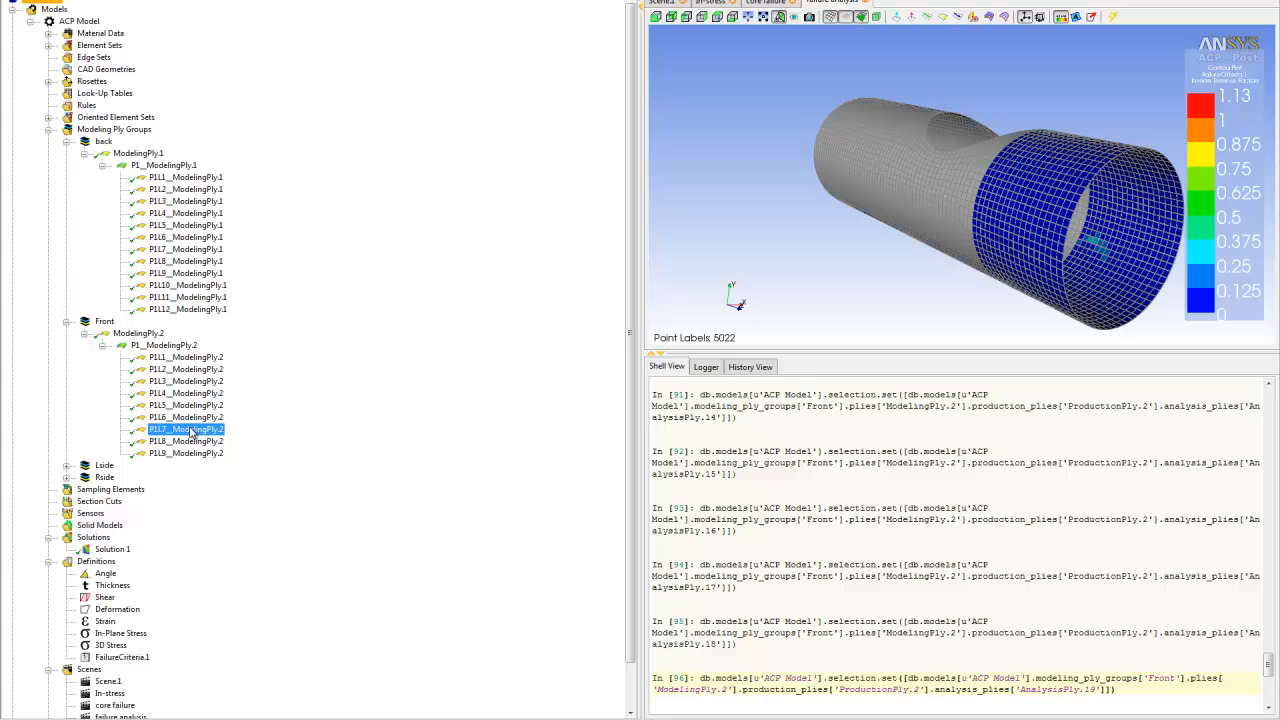
{"action": "left_click", "coordinate": [185, 441]}
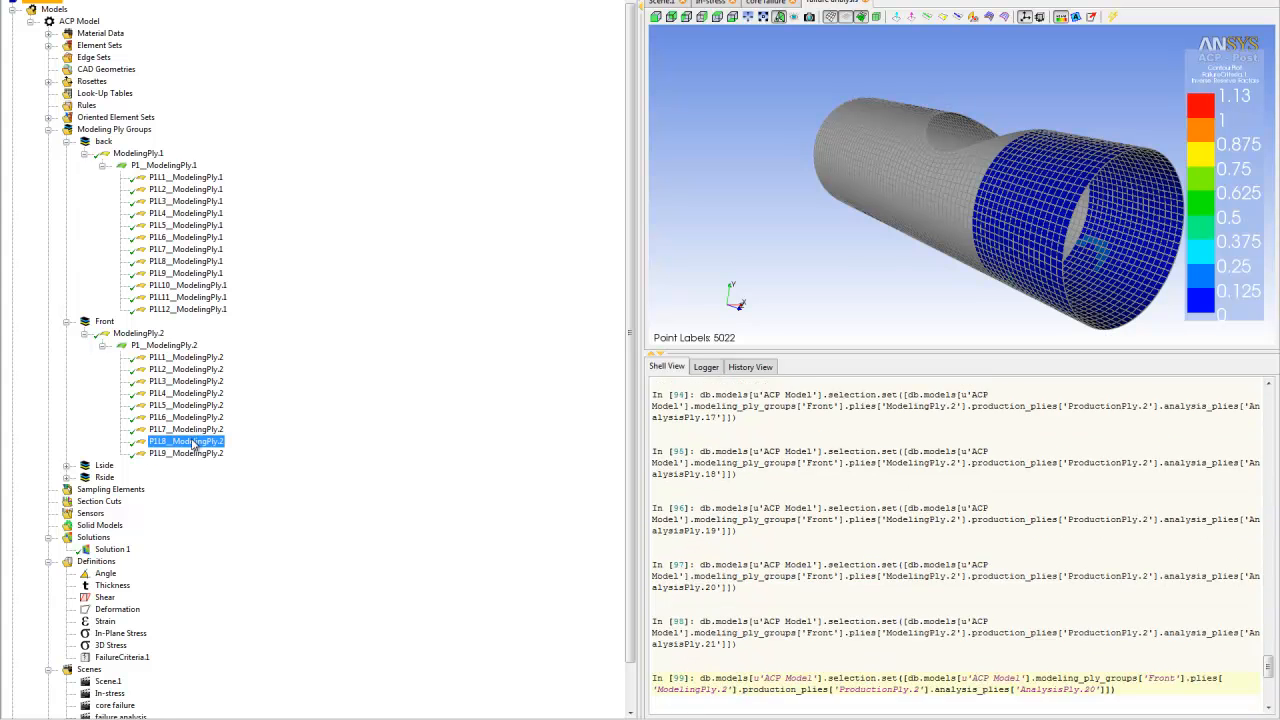